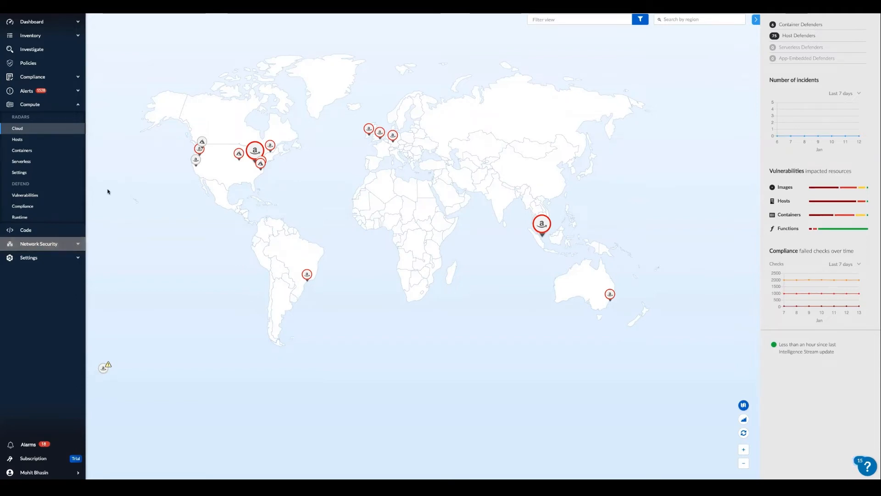
mouse_move(150, 124)
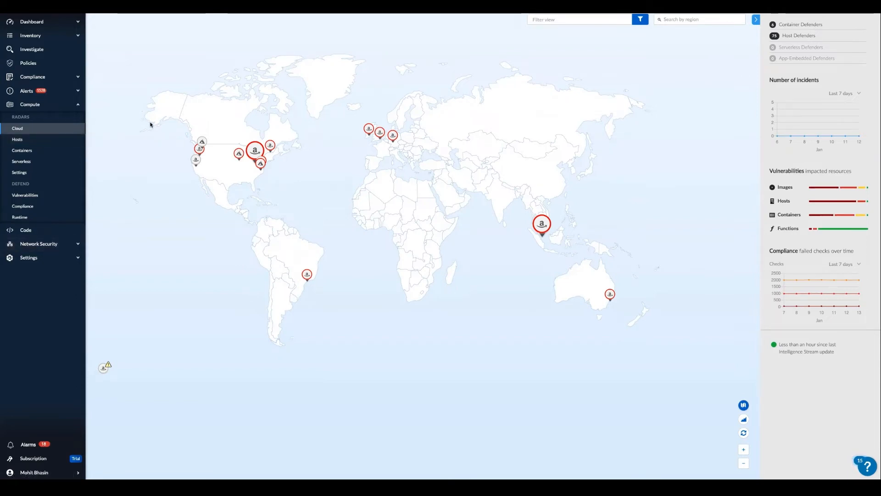
mouse_move(195, 128)
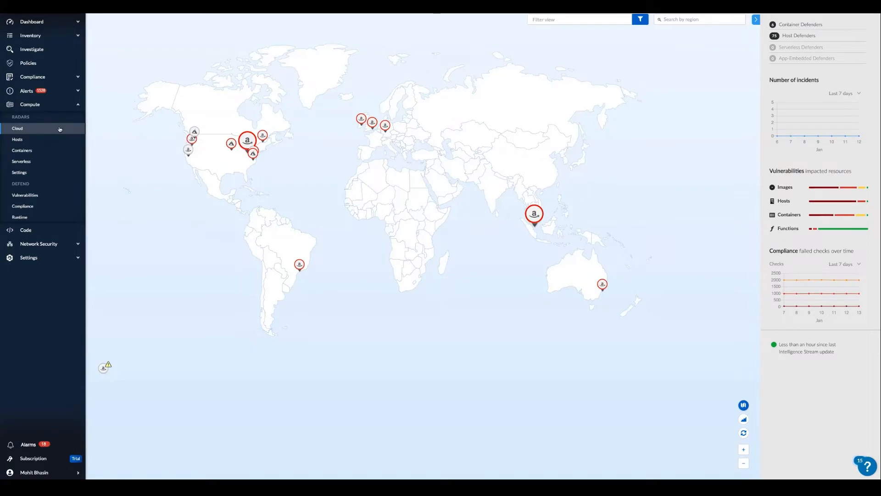
mouse_move(31, 121)
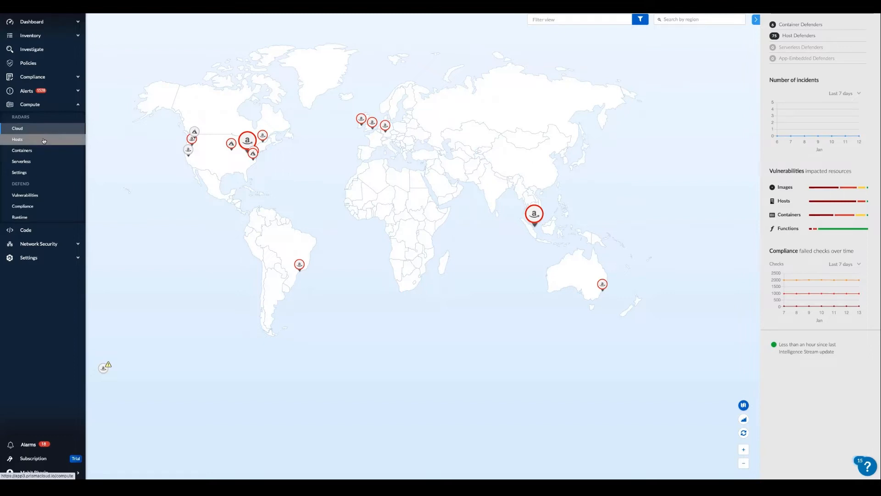
Show the Containers radar for the pm-demo cluster after a brief look at the Serverless radar
click(17, 139)
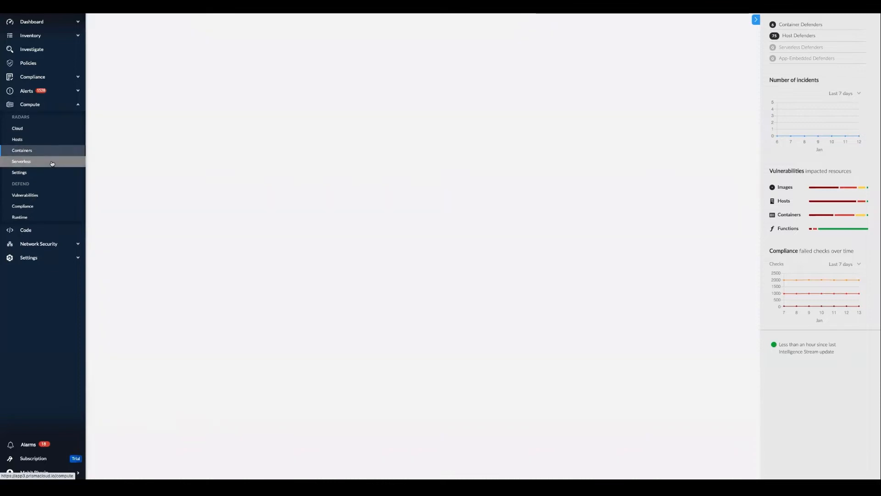
click(22, 150)
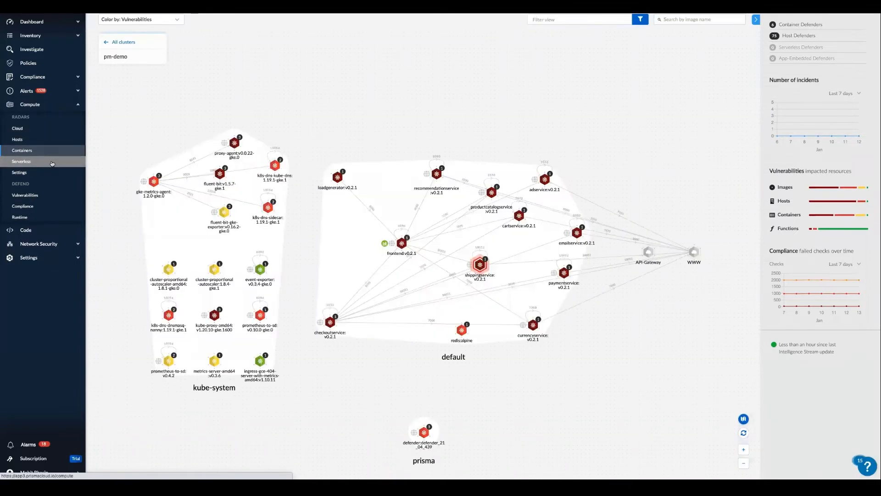
click(21, 162)
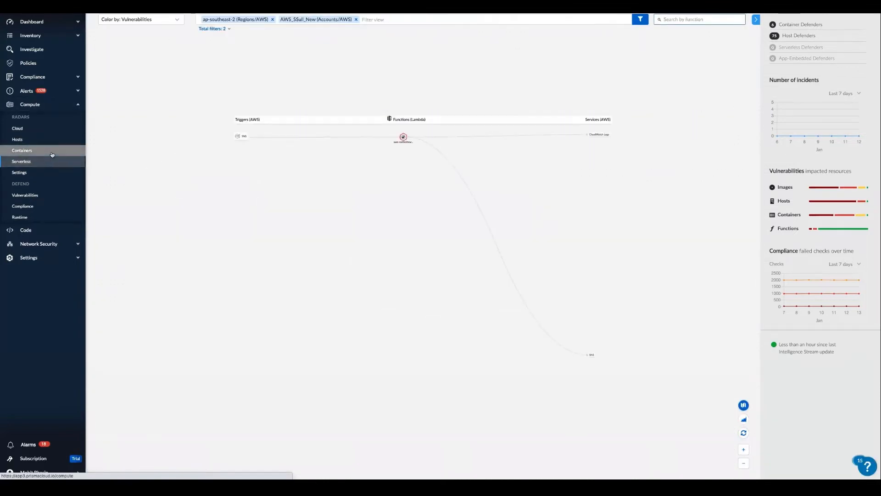
click(22, 150)
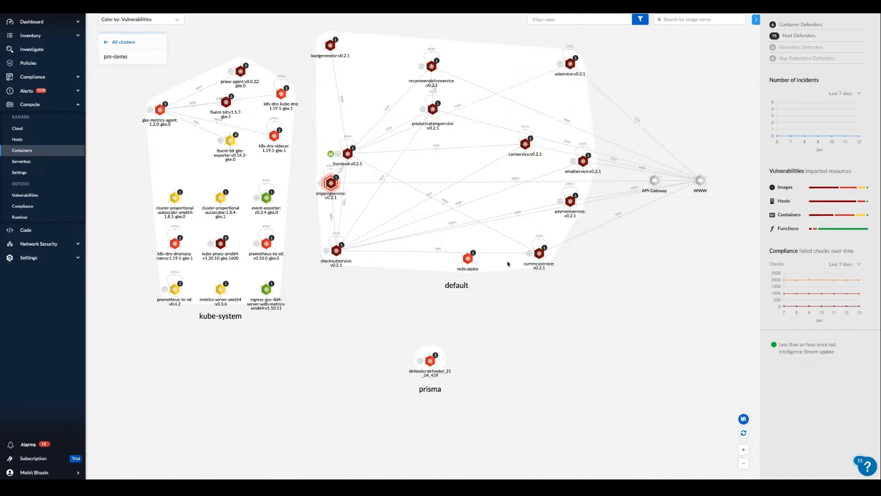
Select the shippingservice:v0.2.1 node to display its risk summary with 7 incidents
click(331, 183)
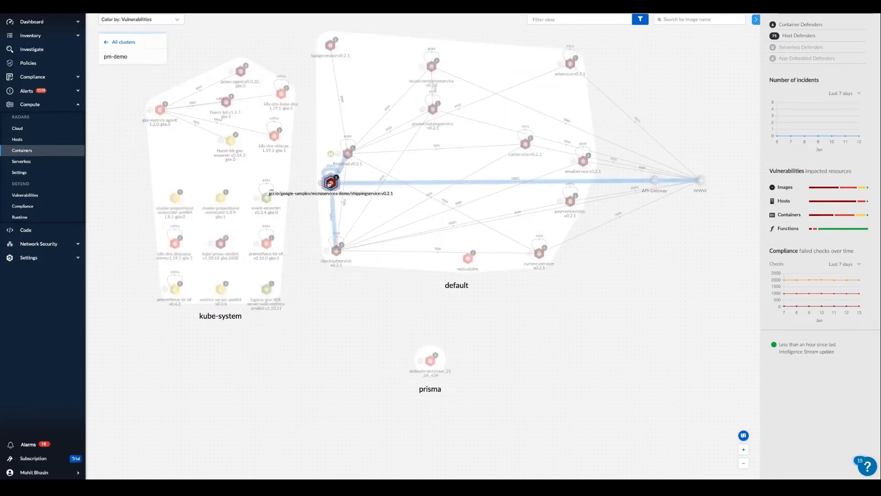
click(331, 182)
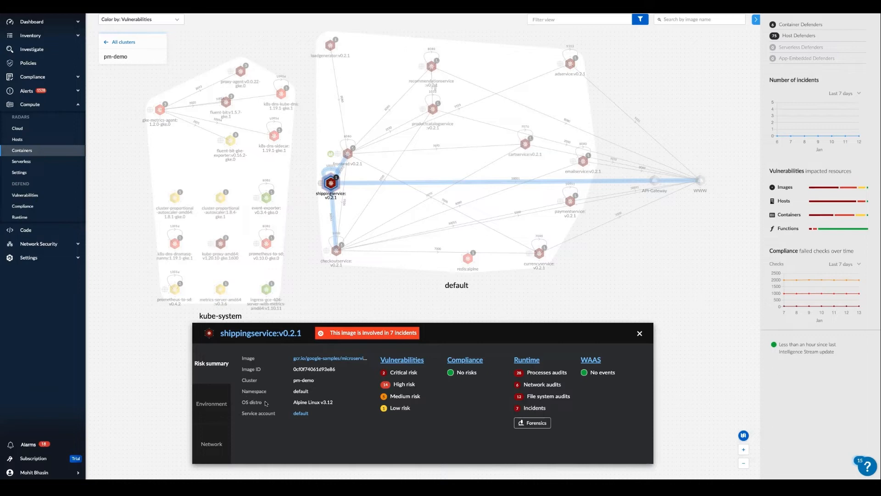
mouse_move(348, 395)
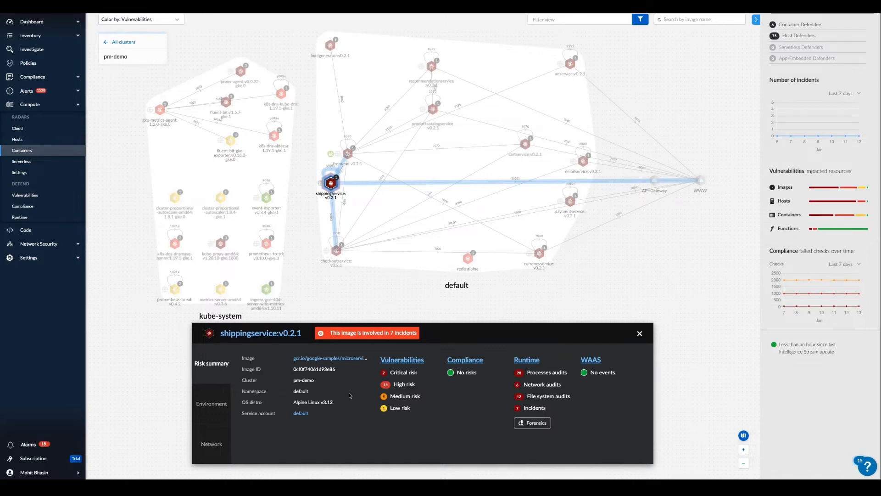
mouse_move(195, 449)
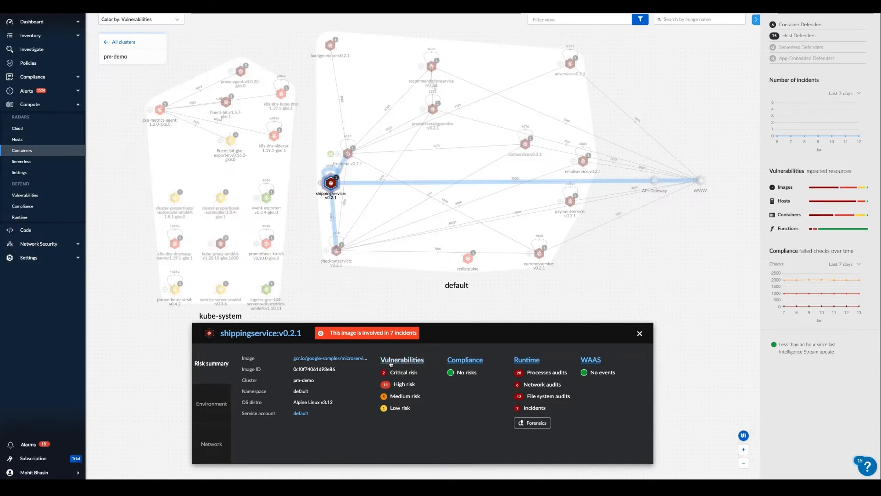
View the shippingservice:v0.2.1 vulnerability list and review the critical openssl entry
click(402, 360)
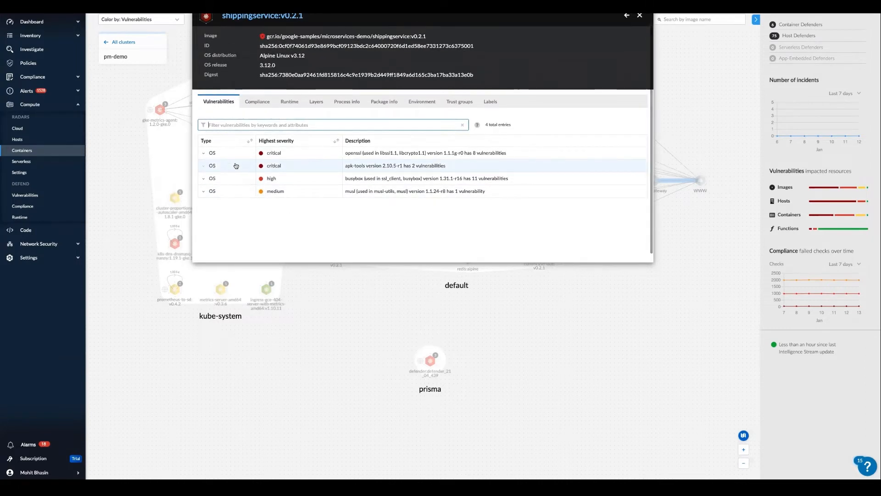
mouse_move(286, 156)
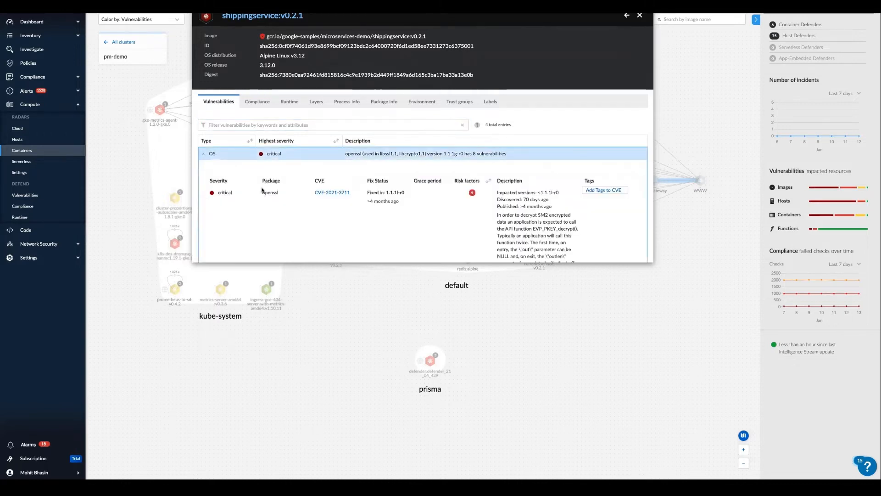
mouse_move(319, 199)
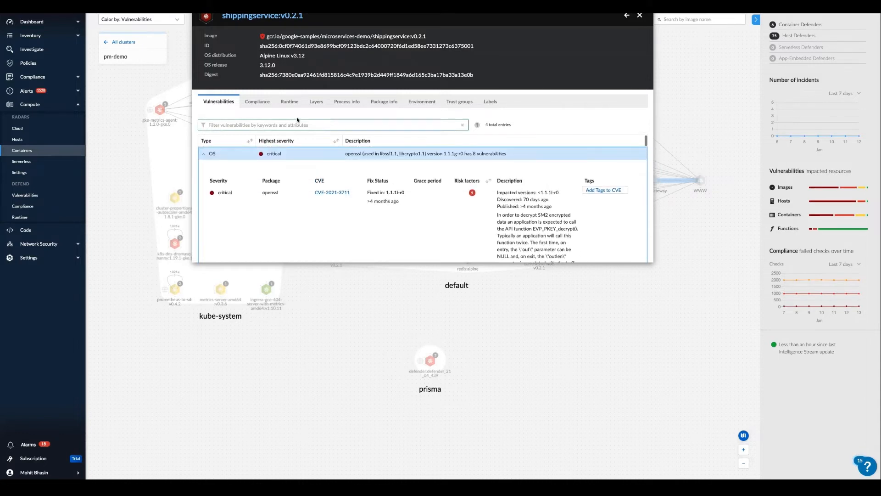
scroll(down, 3)
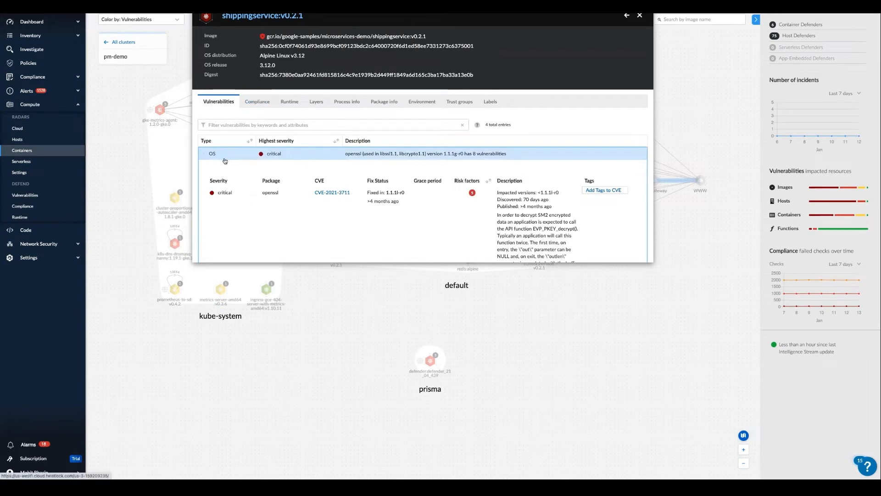
click(212, 153)
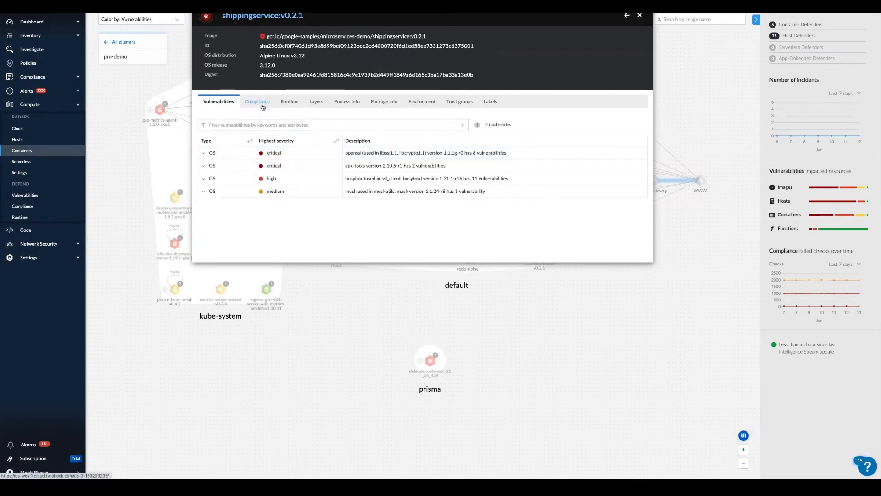
Review loadgenerator:v0.2.1's Compliance, Layers, Process info and Package info, then close the details
click(256, 102)
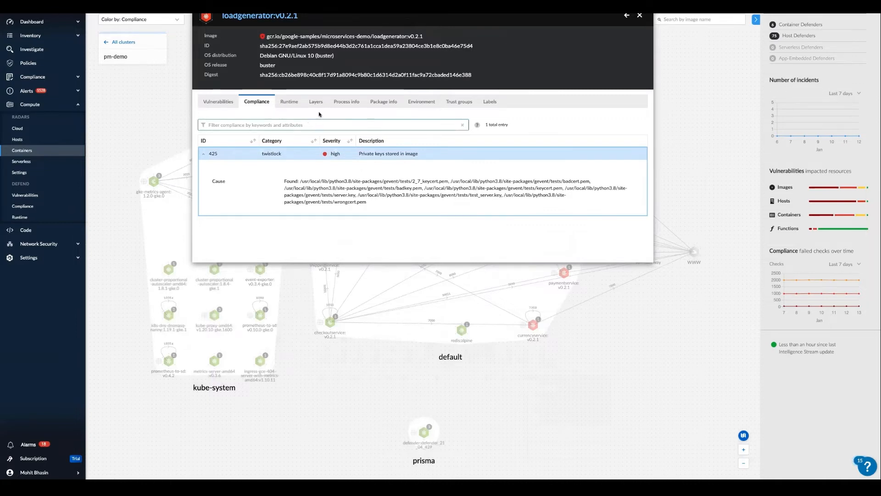
click(315, 102)
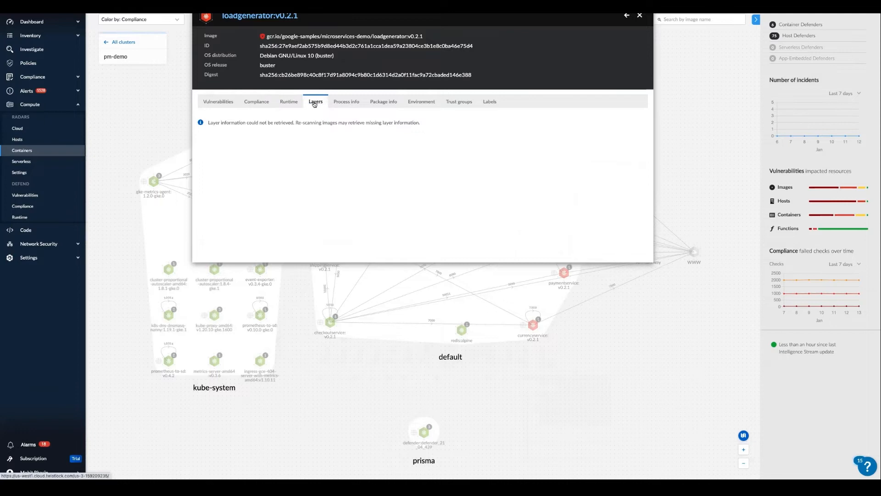
mouse_move(346, 102)
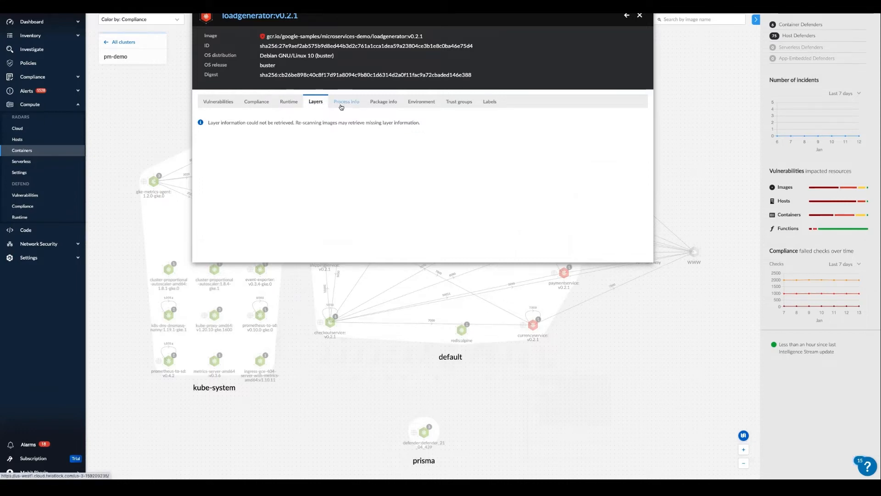
click(346, 101)
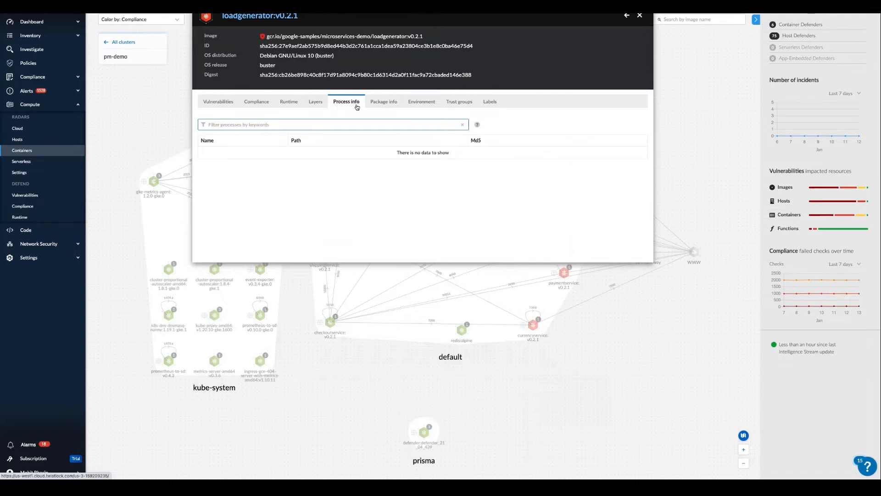
click(384, 101)
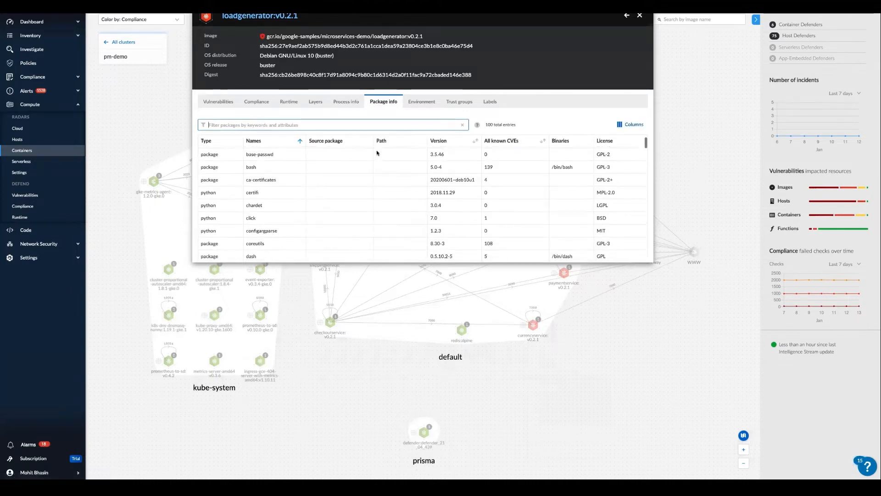
scroll(down, 3)
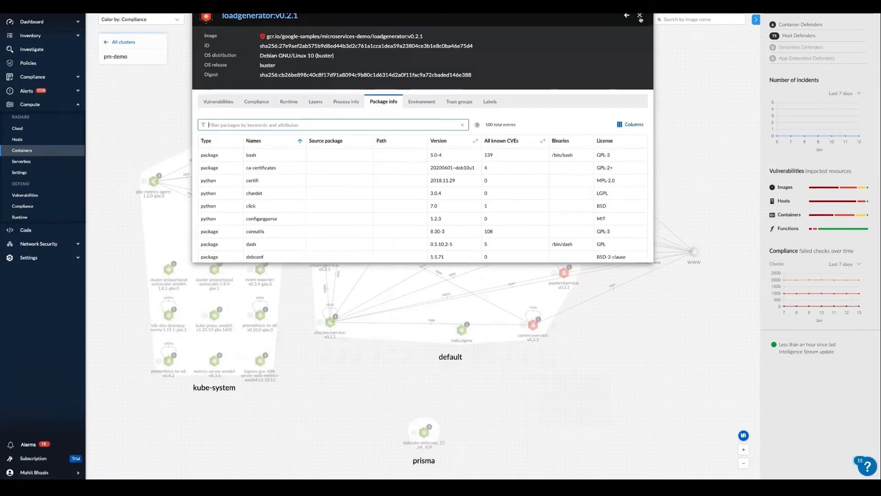
click(640, 15)
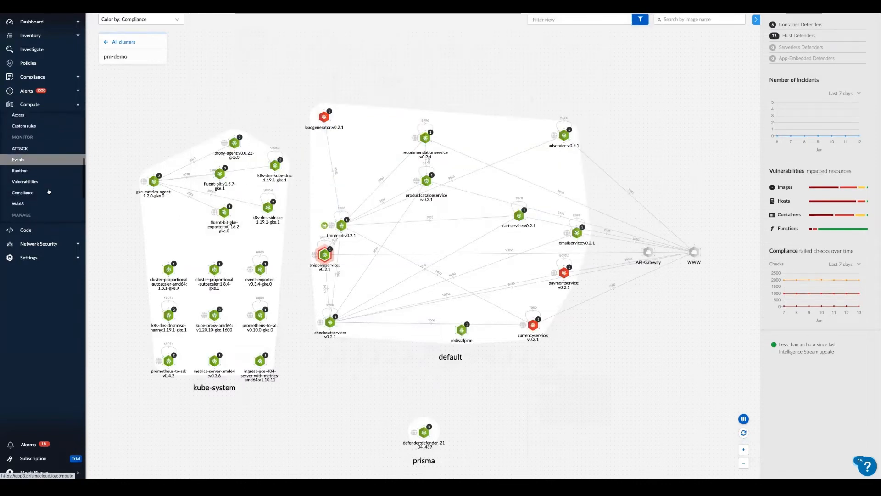
Show the Vulnerability explorer's top critical CVEs for hosts, then for images
click(24, 181)
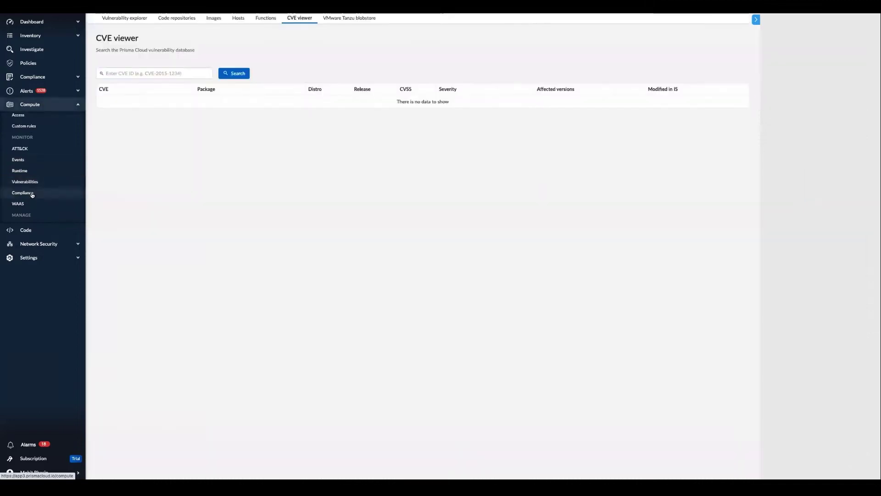
click(124, 18)
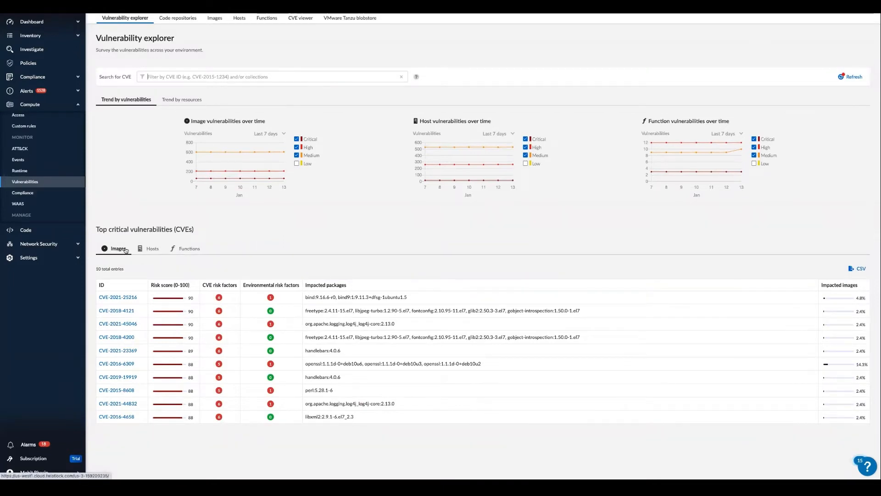
mouse_move(153, 249)
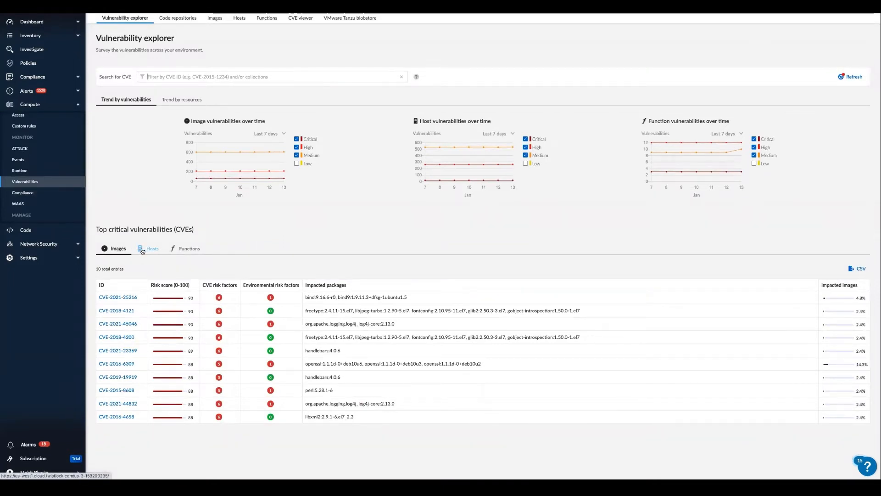
click(153, 248)
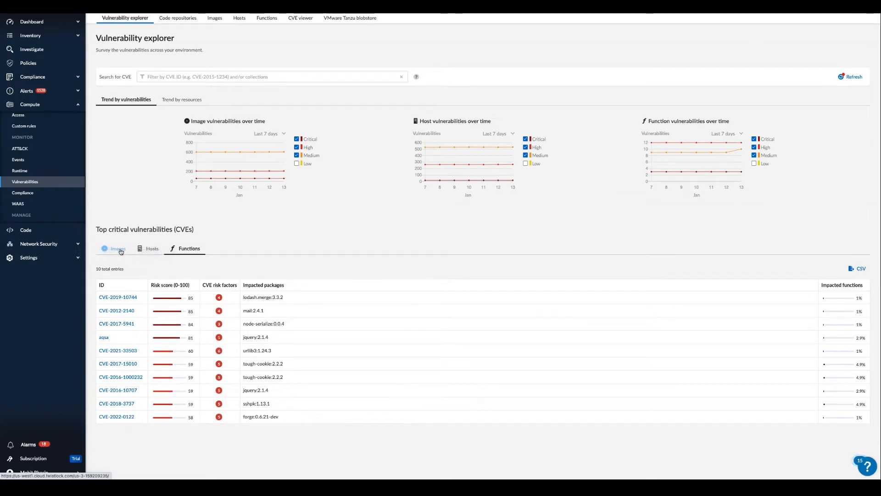
click(117, 249)
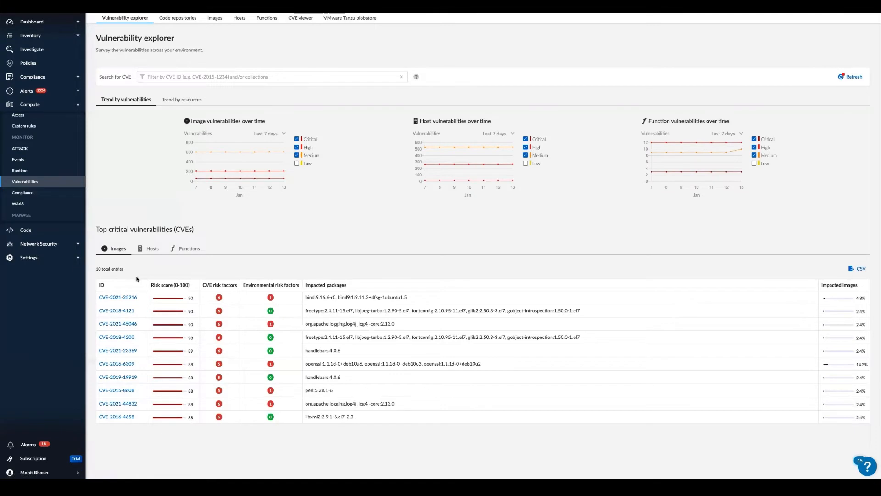
mouse_move(167, 323)
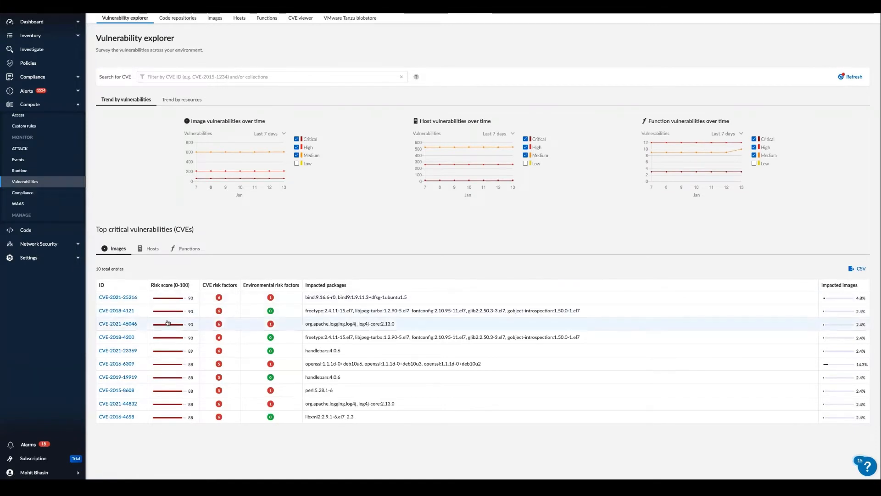
mouse_move(166, 323)
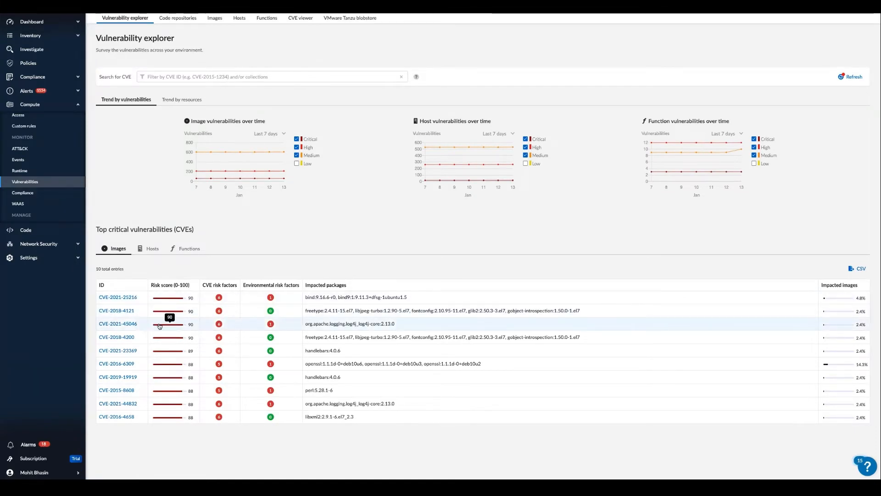
mouse_move(251, 328)
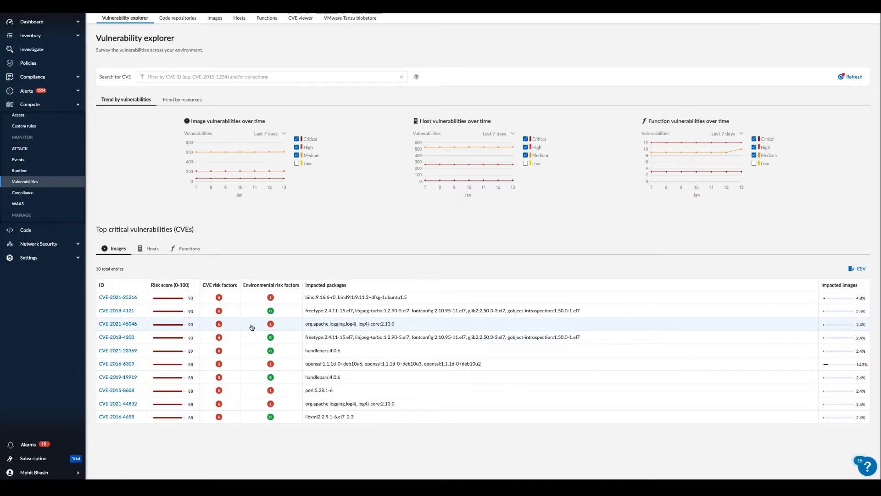
mouse_move(186, 328)
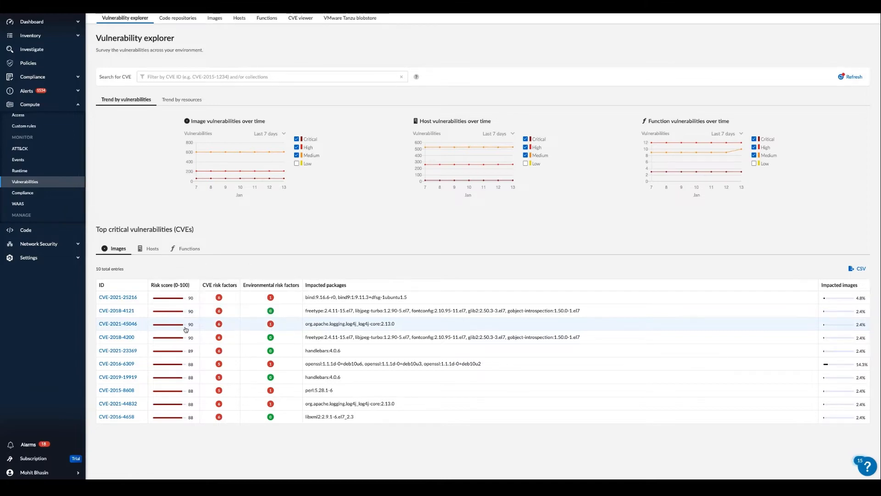
View CVE-2021-45046 details and expand the affected adservice image to its container and host
click(118, 324)
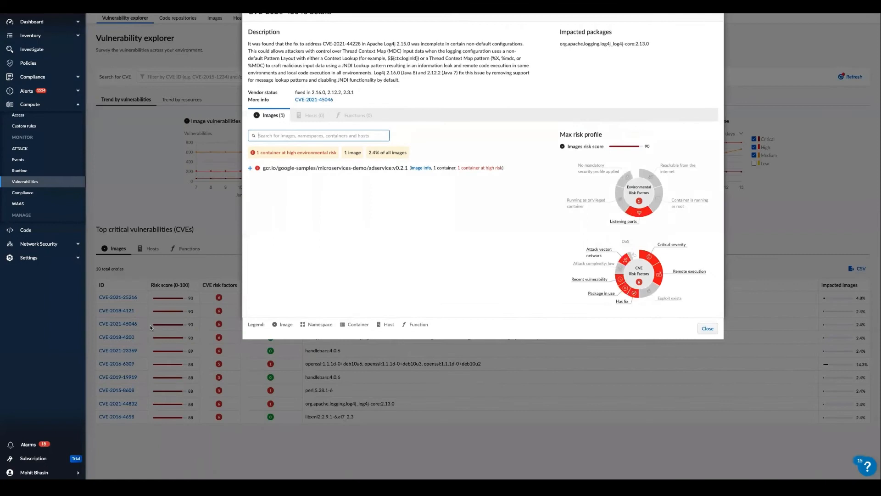
mouse_move(395, 217)
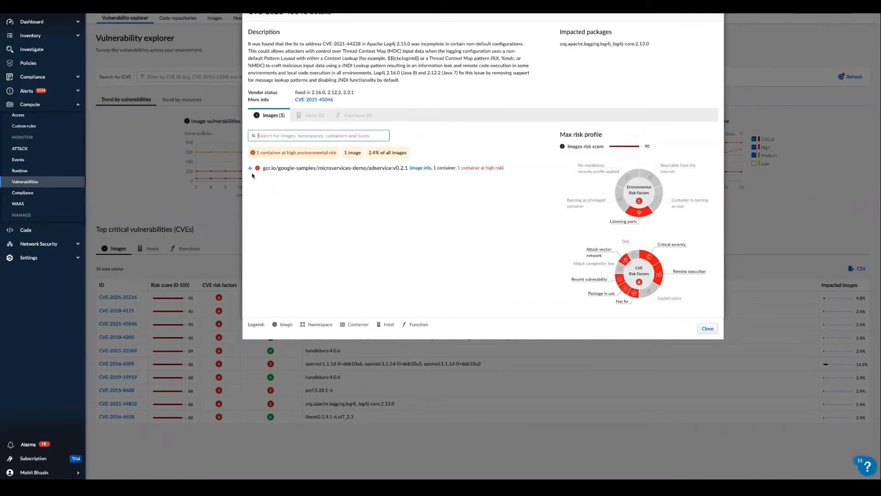
click(249, 167)
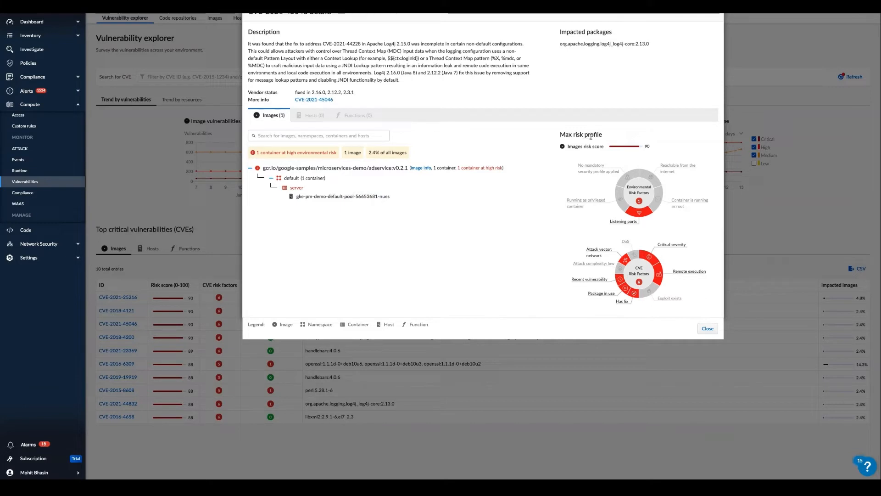
mouse_move(606, 164)
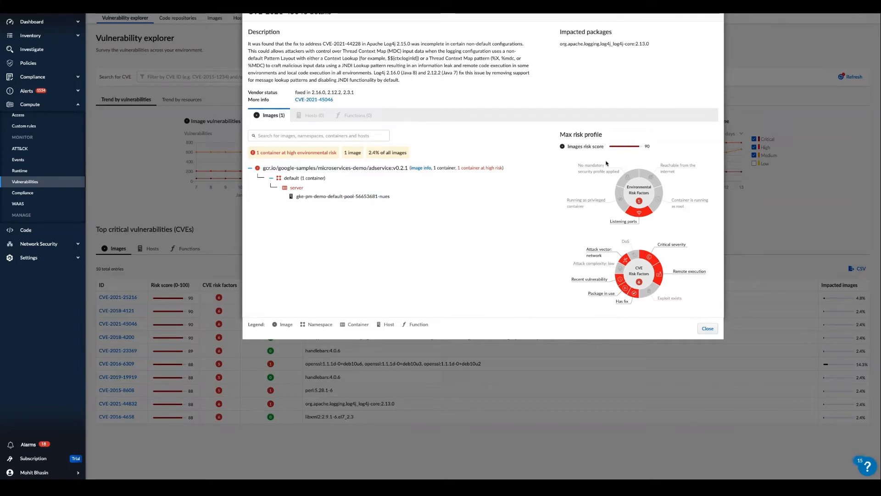
mouse_move(621, 176)
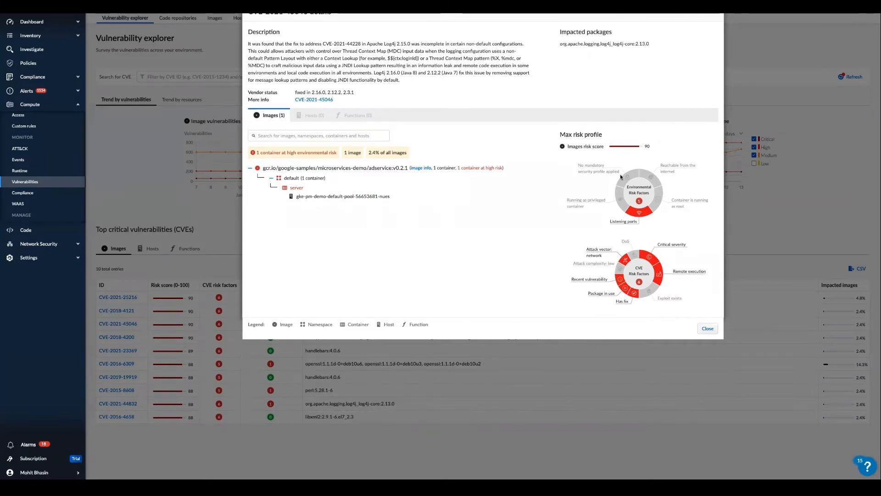
mouse_move(614, 186)
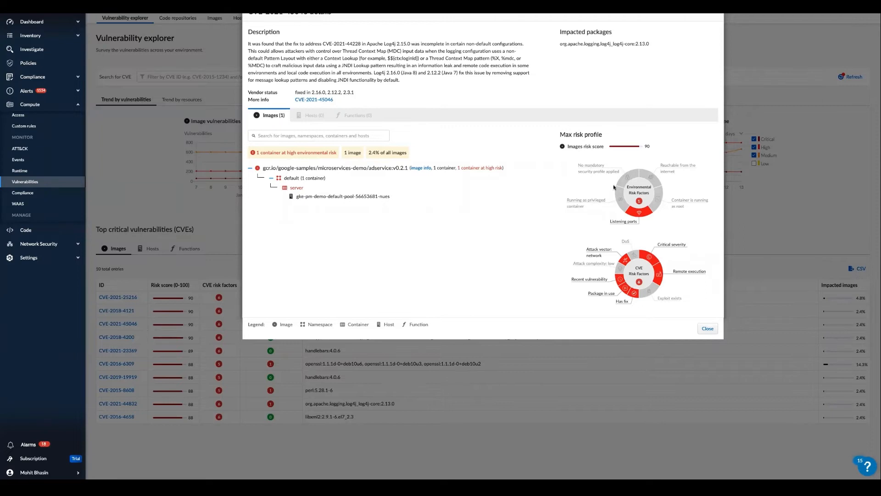
mouse_move(635, 214)
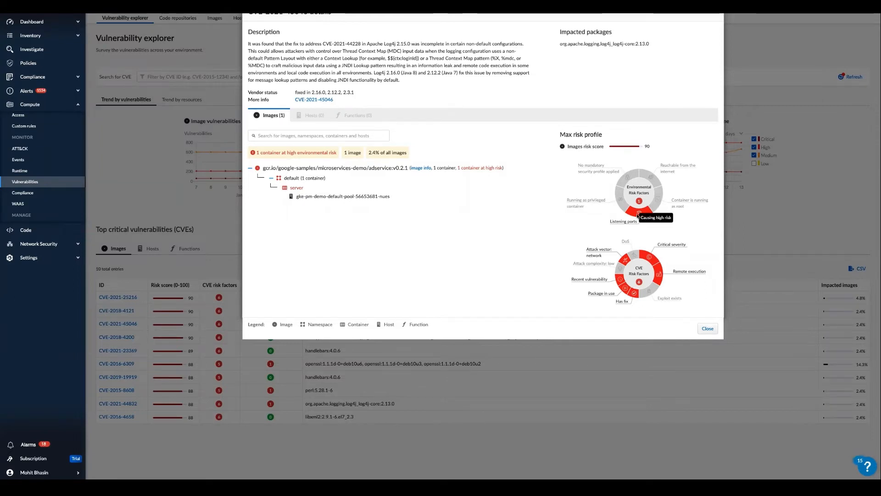
mouse_move(640, 217)
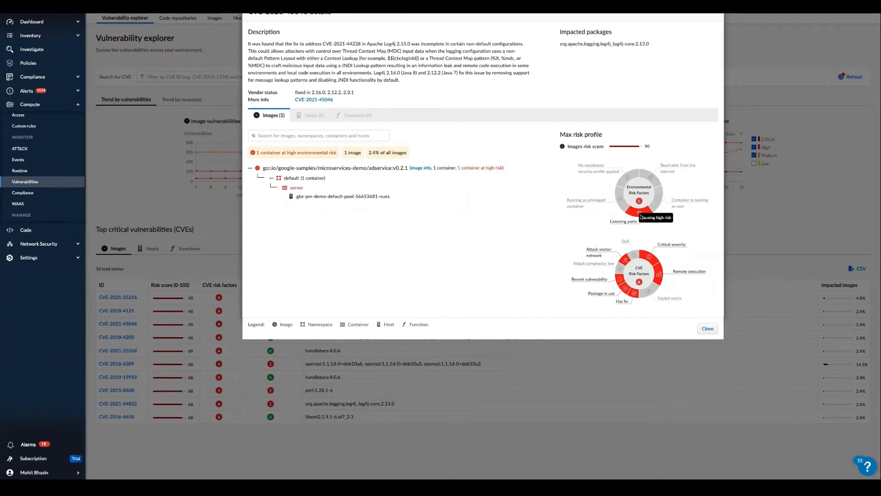
mouse_move(678, 270)
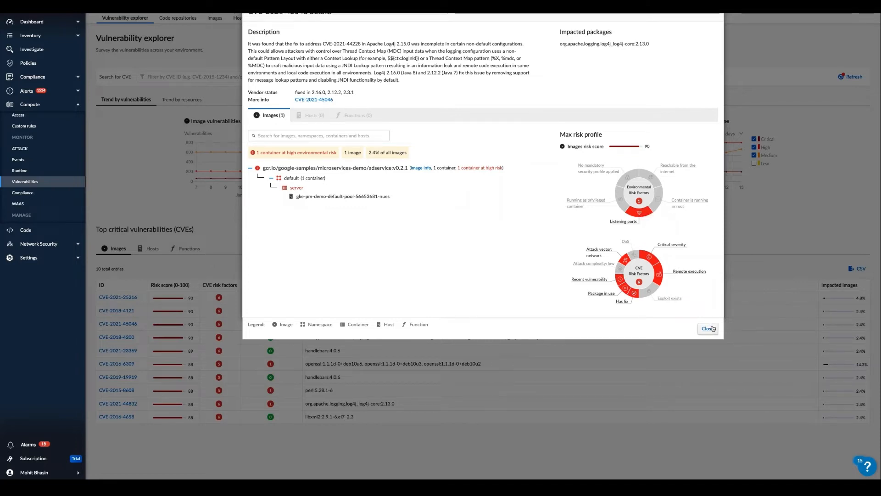
Close the CVE-2021-45046 details dialog
click(708, 329)
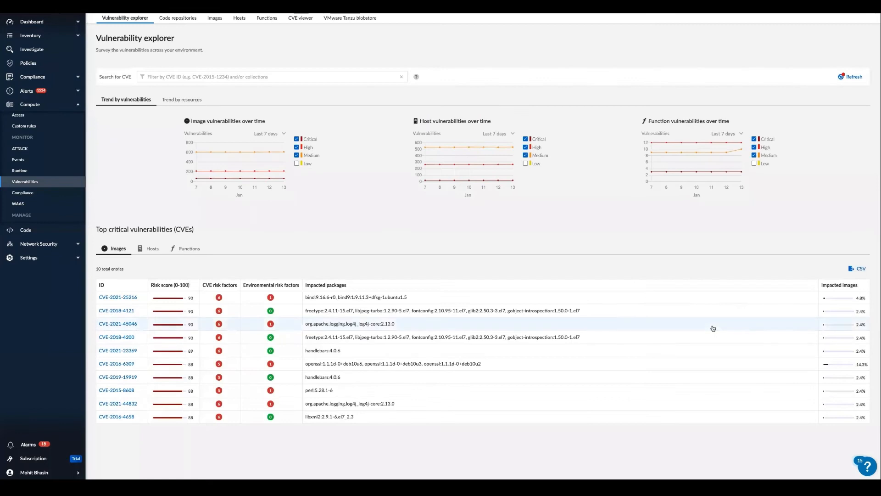
mouse_move(339, 309)
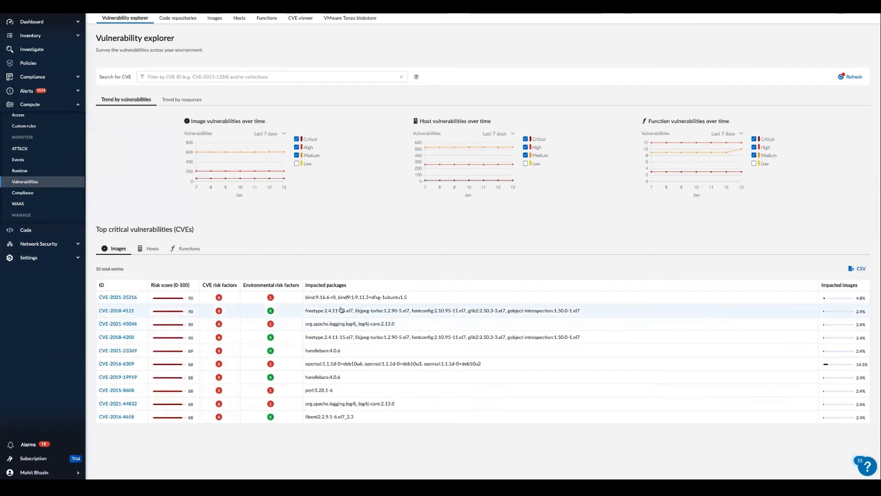
mouse_move(268, 249)
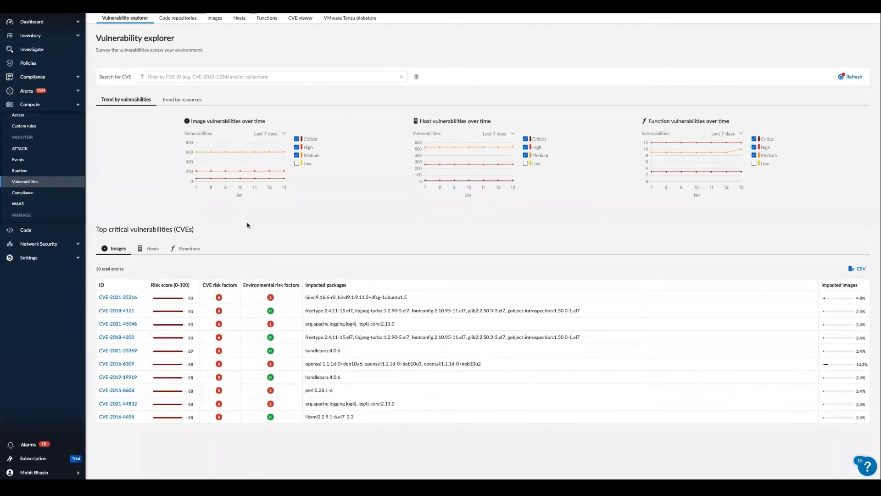
mouse_move(181, 172)
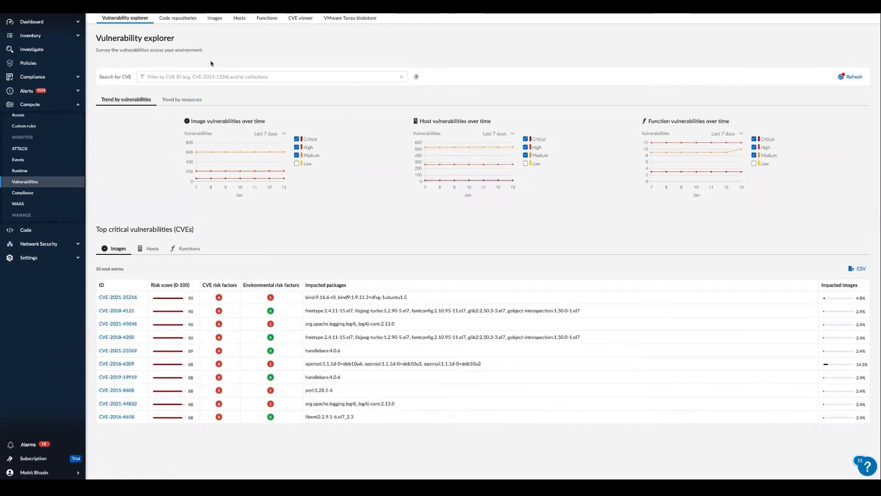
mouse_move(215, 18)
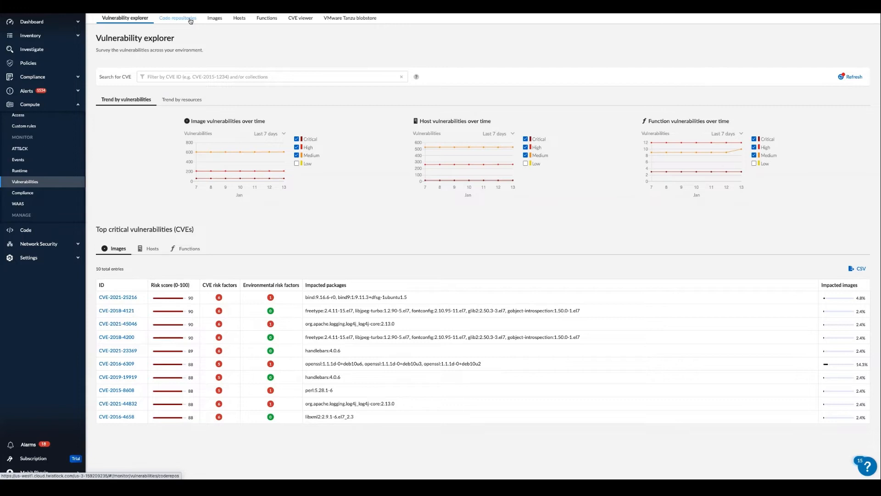
Browse the Code repositories, deployed Images and Registries scan reports, ending on the CVE viewer
click(176, 18)
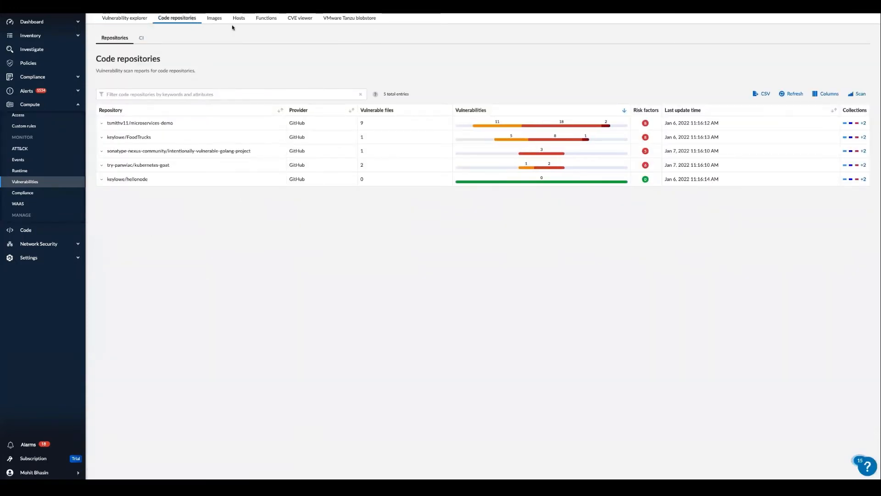
click(214, 17)
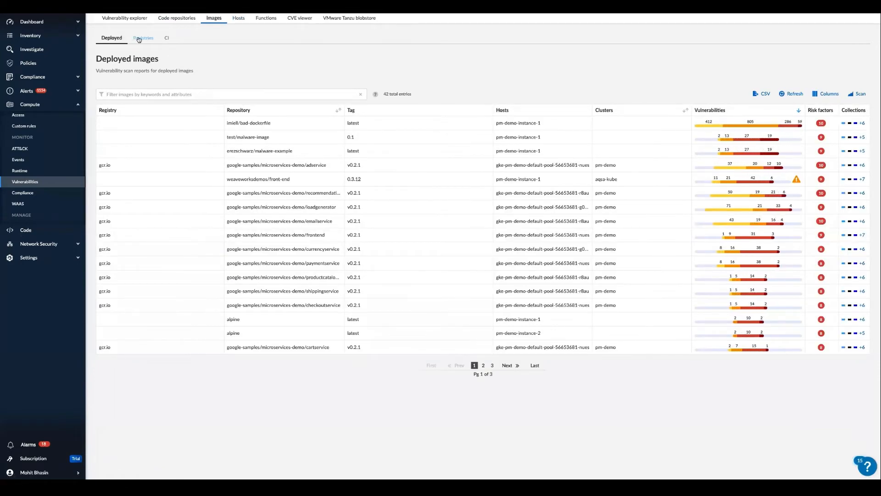
click(143, 38)
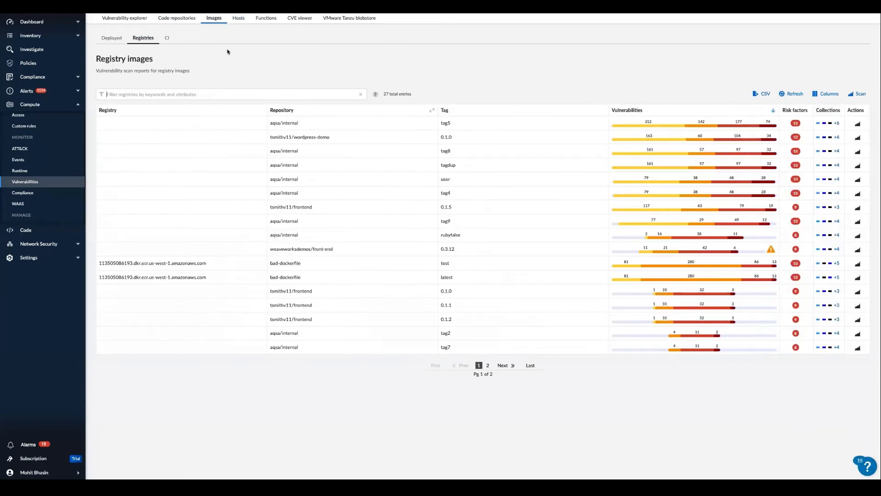
mouse_move(299, 17)
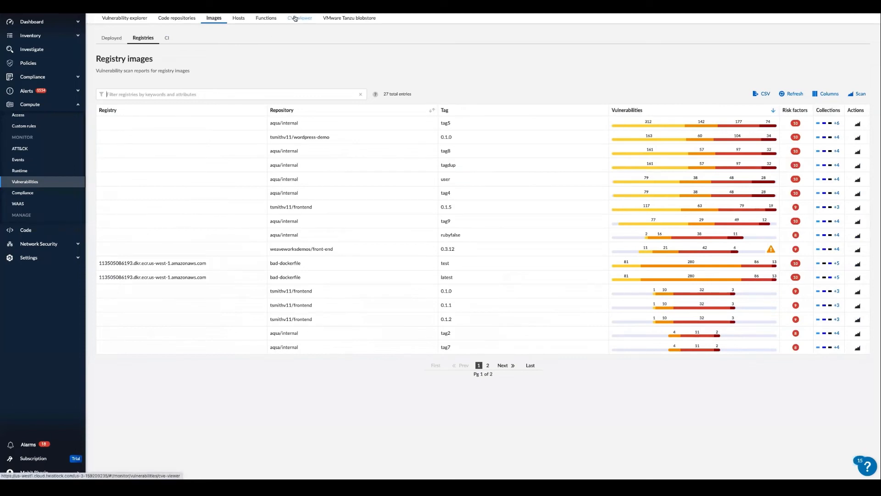
click(299, 17)
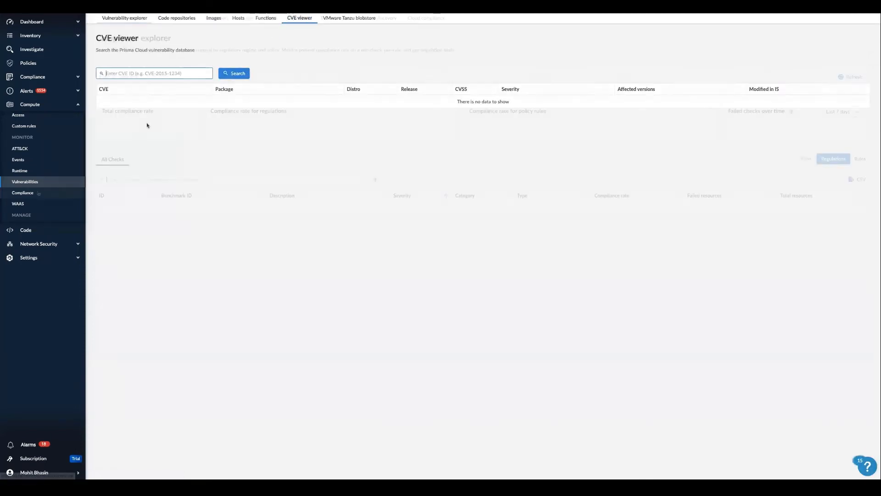
Show the Compliance explorer overview with its total and per-regulation compliance rates
click(22, 193)
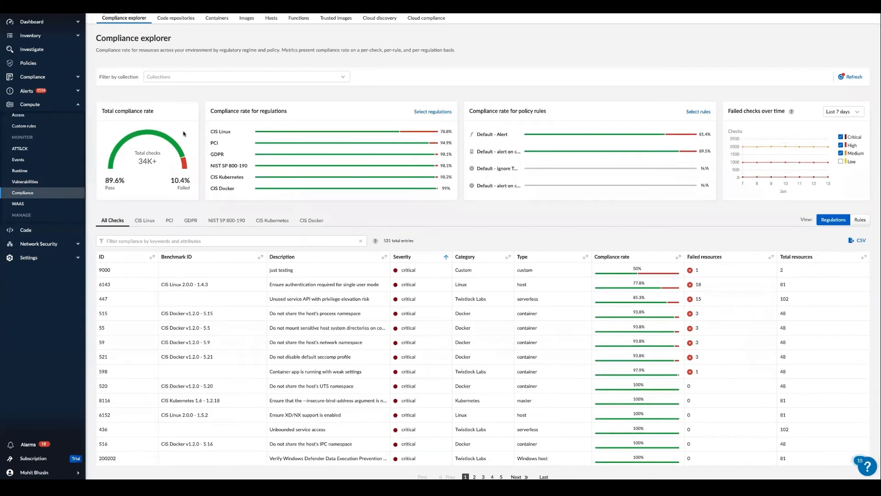
scroll(up, 3)
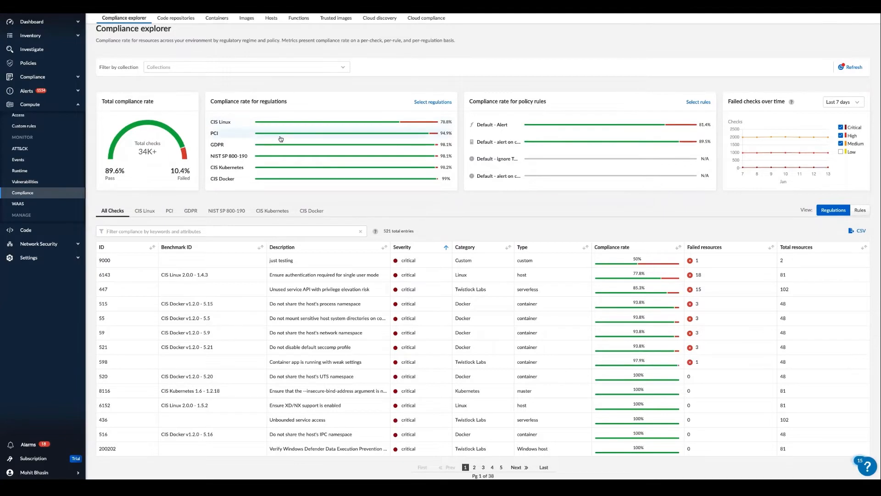
mouse_move(497, 159)
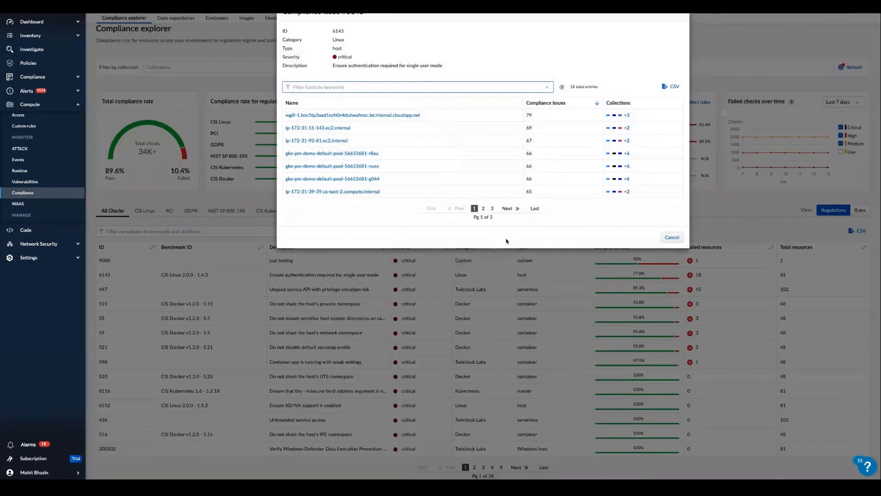
mouse_move(469, 171)
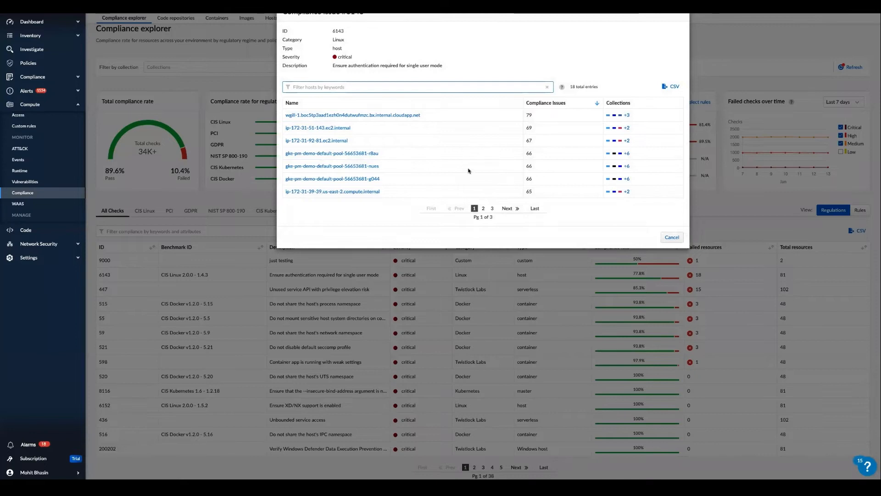
mouse_move(665, 87)
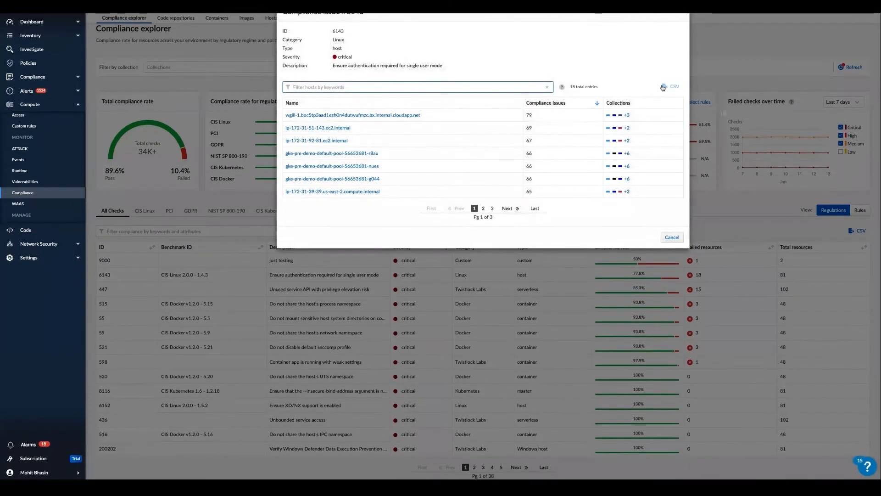
mouse_move(669, 233)
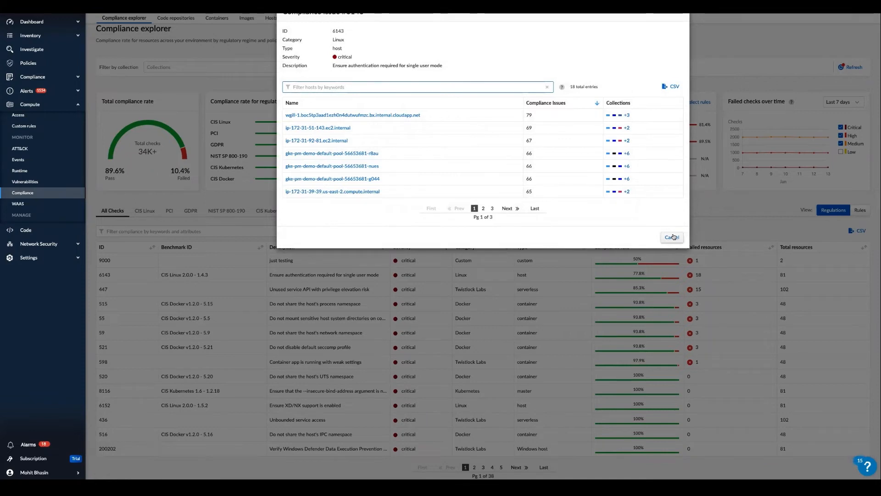
Close the affected-hosts dialog for compliance check 6143
click(671, 237)
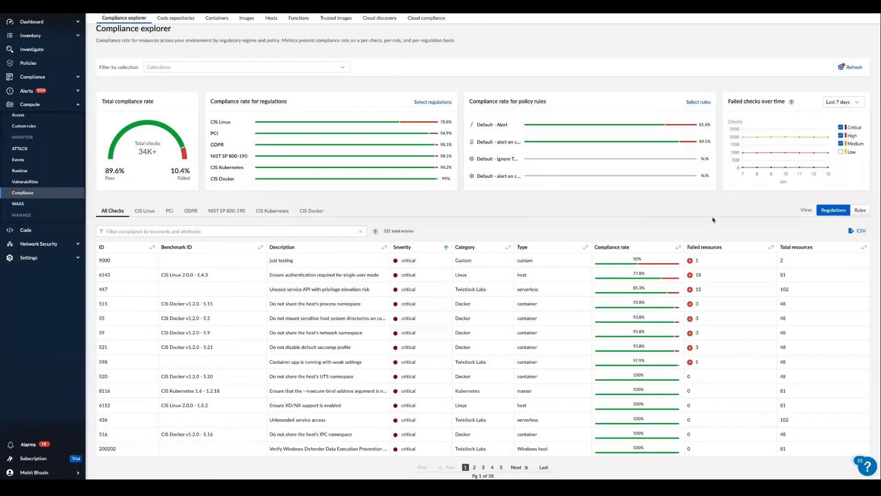
mouse_move(271, 211)
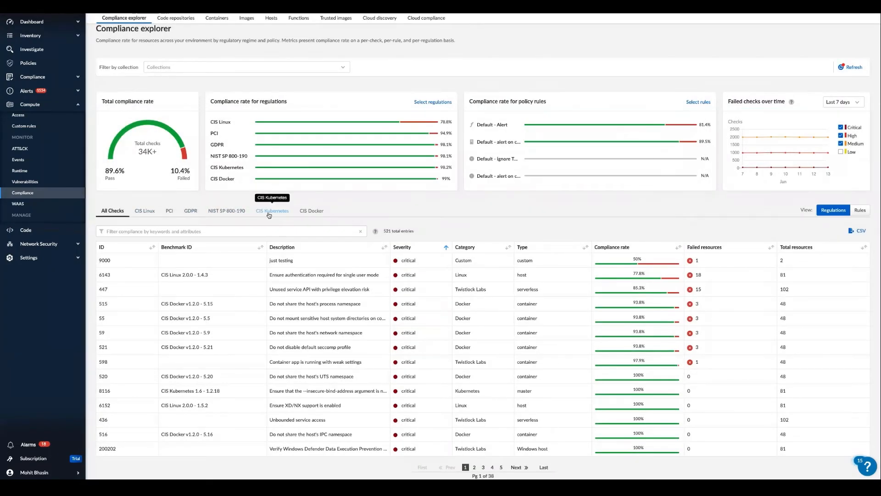
mouse_move(800, 222)
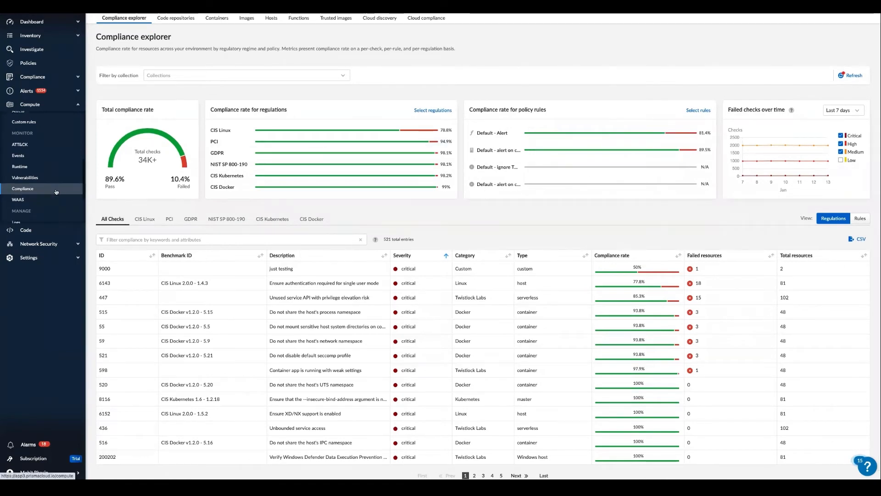
Draft a deployed-images vulnerability rule with a low alert threshold and bring up its scope collections
click(24, 132)
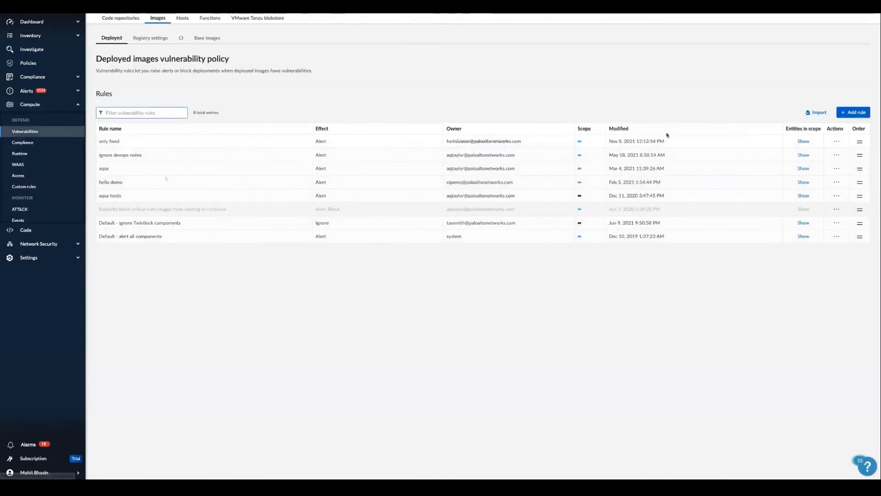
click(852, 112)
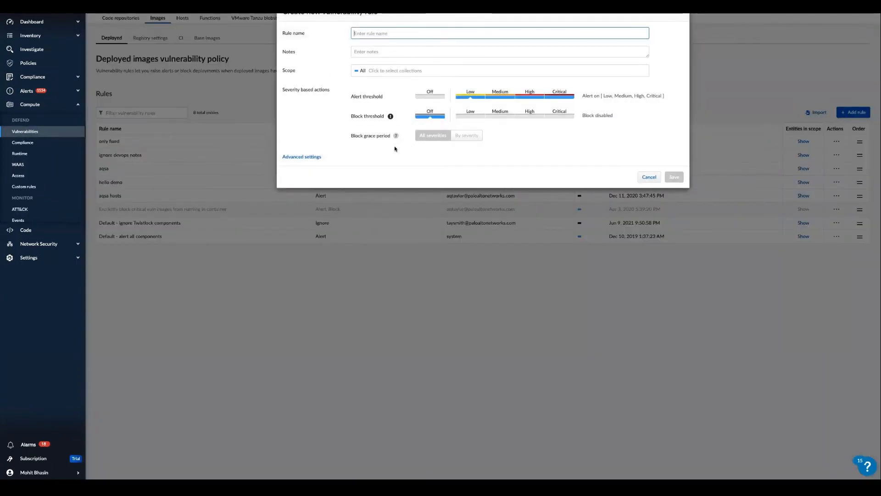
click(487, 98)
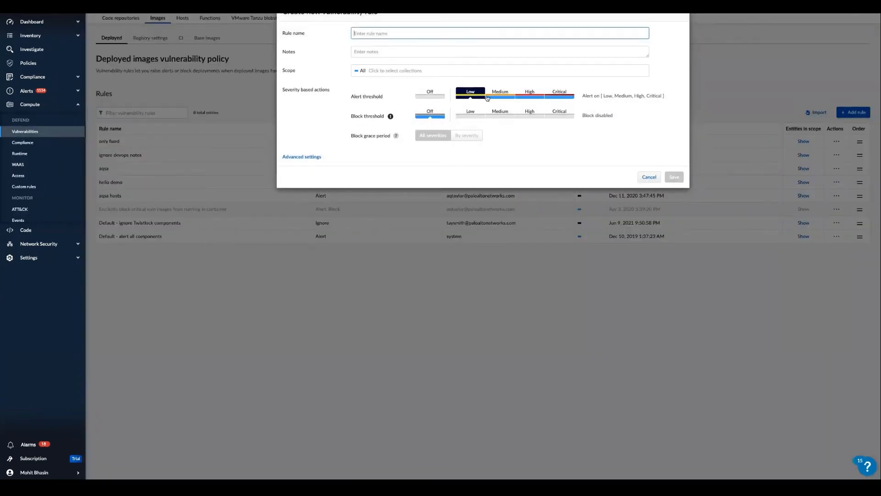
click(529, 111)
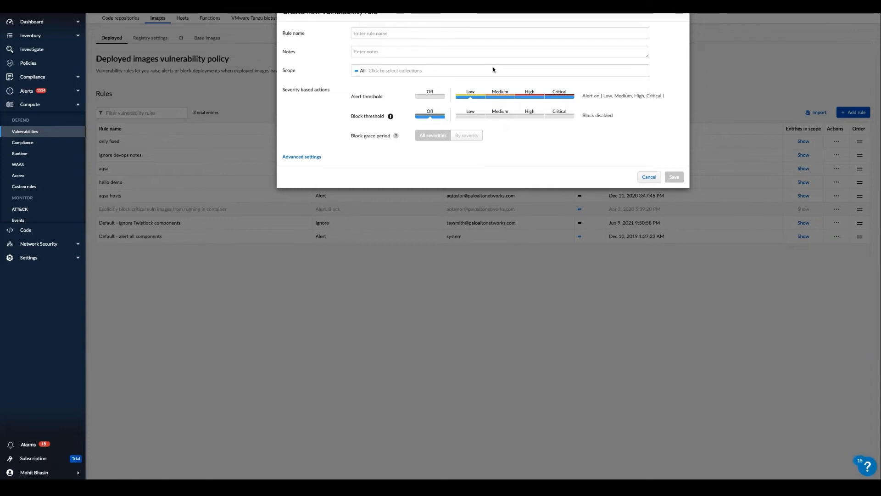
click(395, 71)
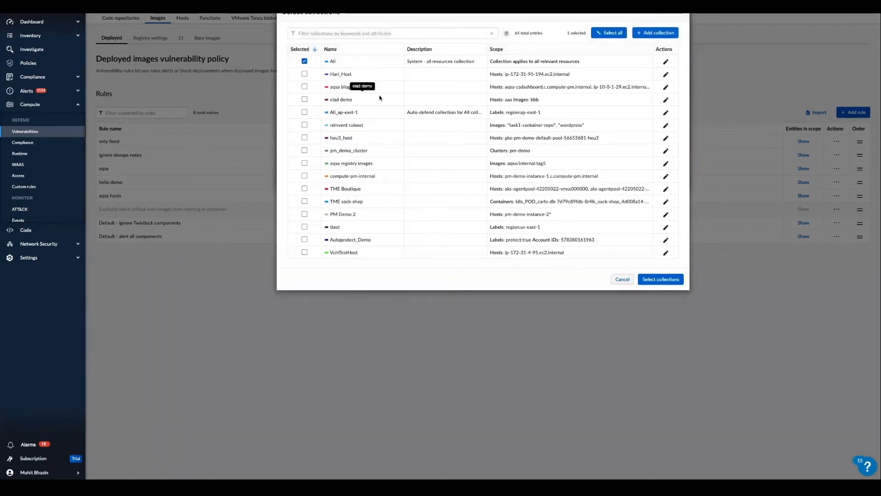
mouse_move(543, 116)
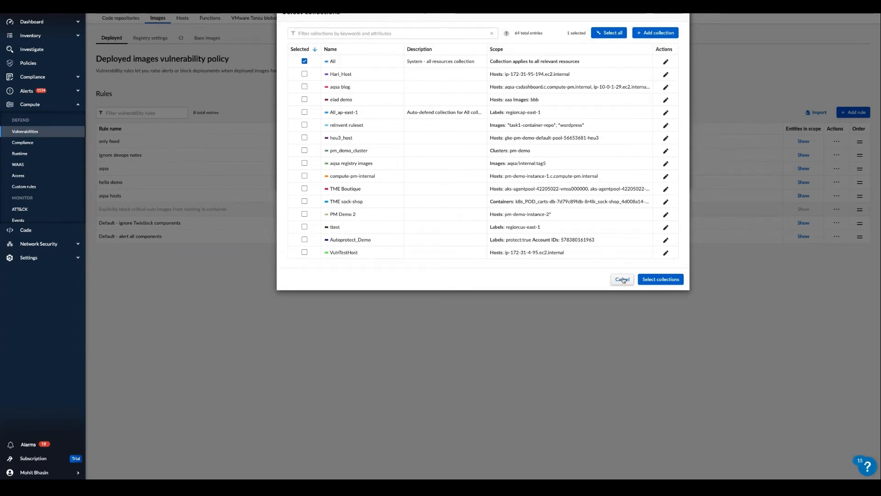
Toggle the vendor-fix condition, revisit the scope collections, then switch to the containers and images compliance policy
click(622, 279)
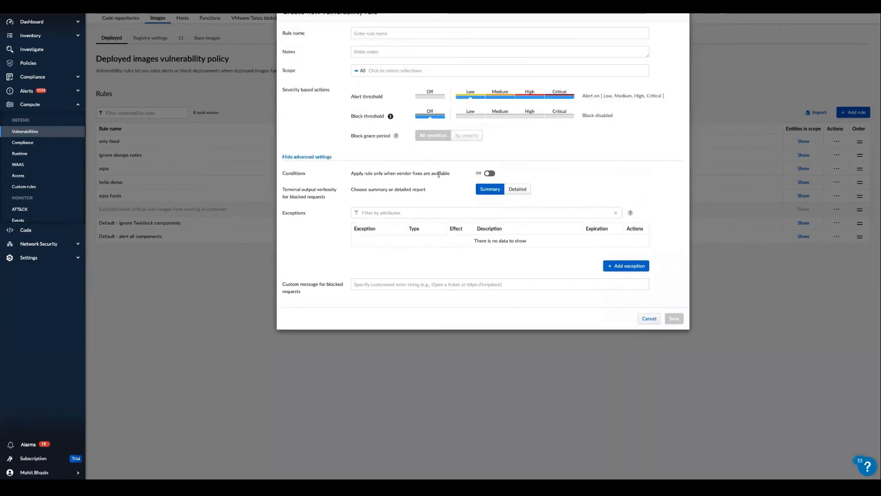
click(487, 174)
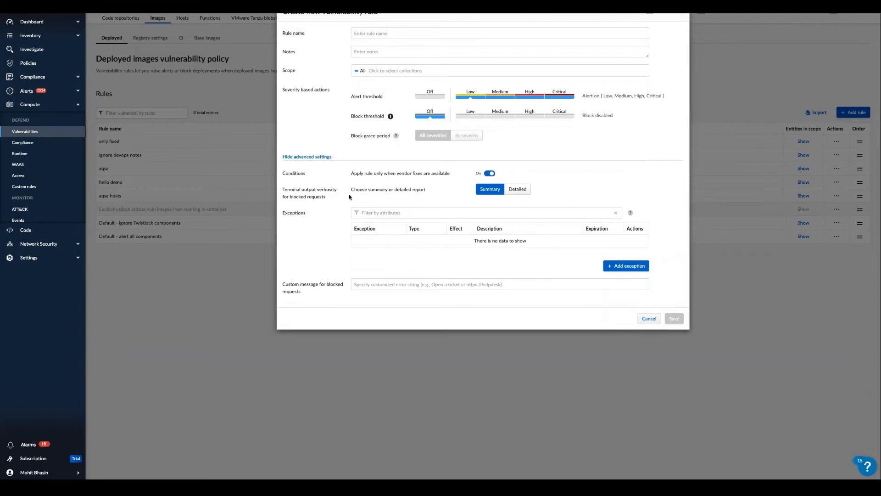
mouse_move(394, 74)
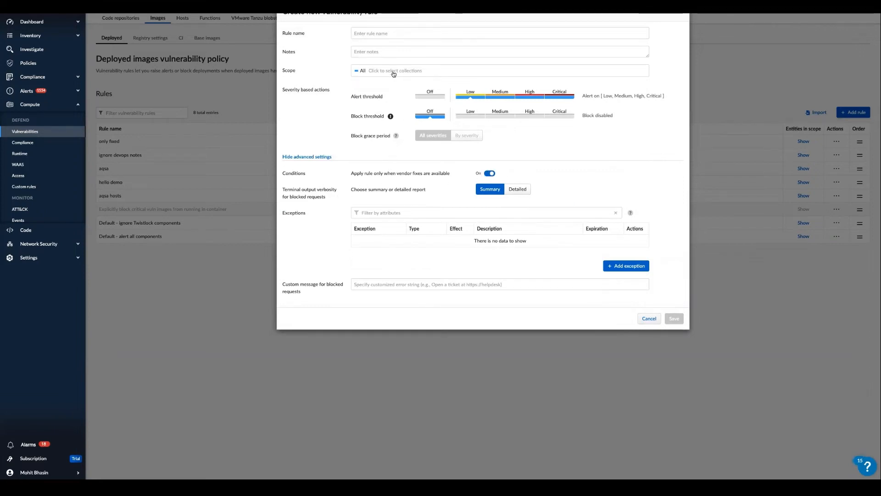
click(395, 70)
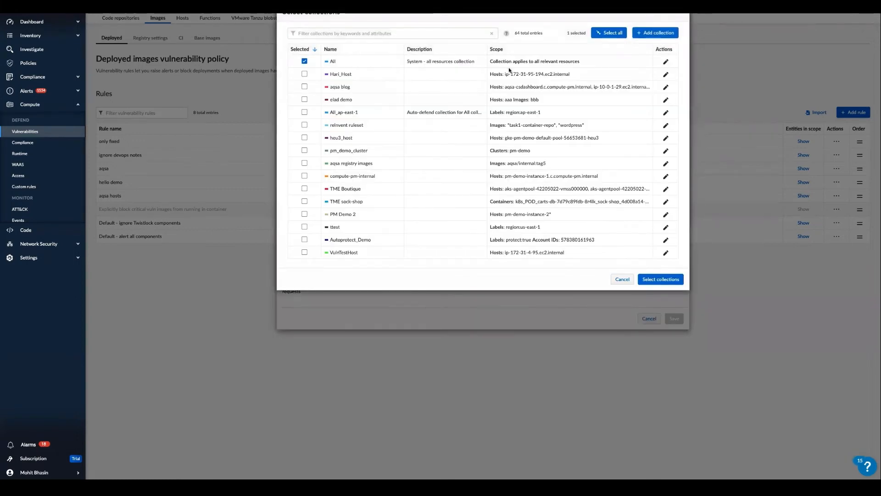
click(655, 33)
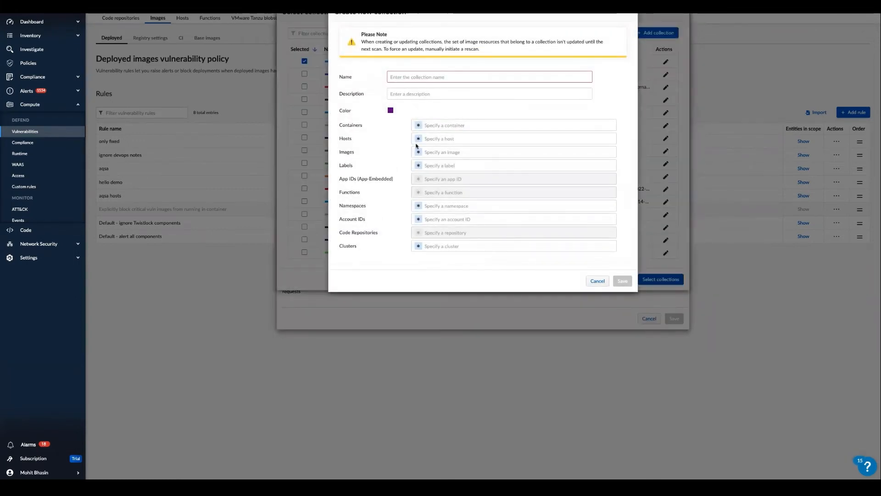
click(596, 281)
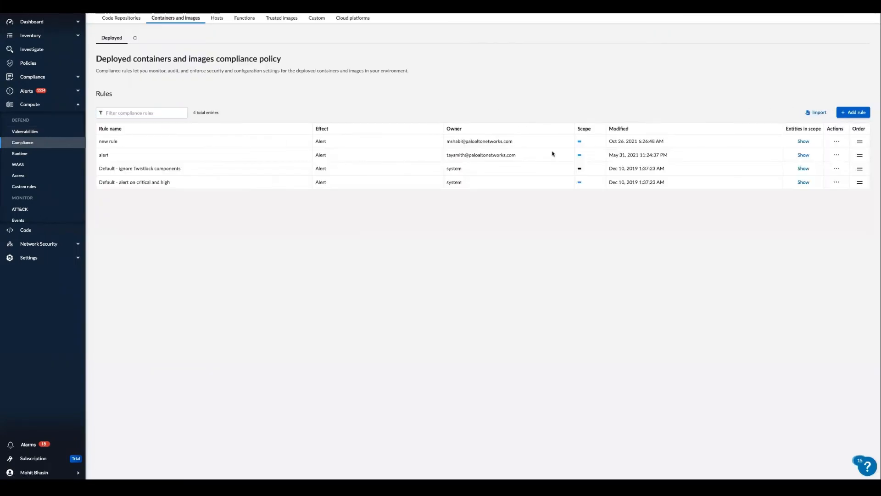
click(853, 112)
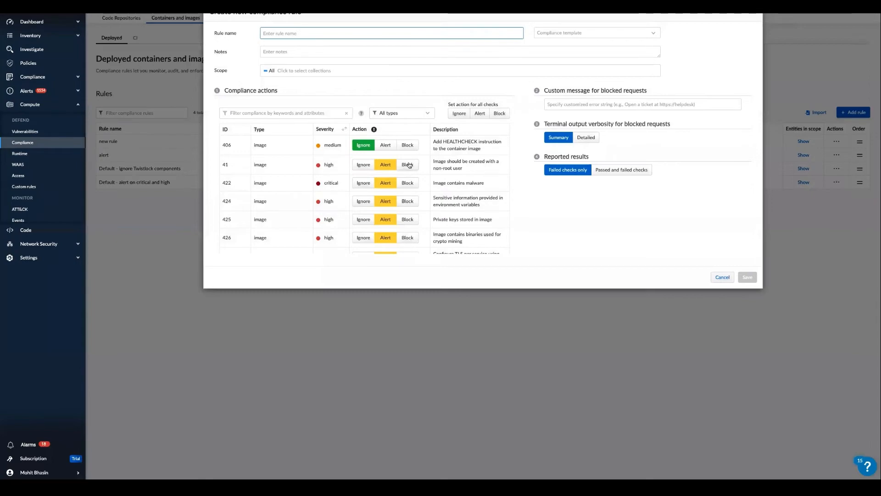
click(595, 33)
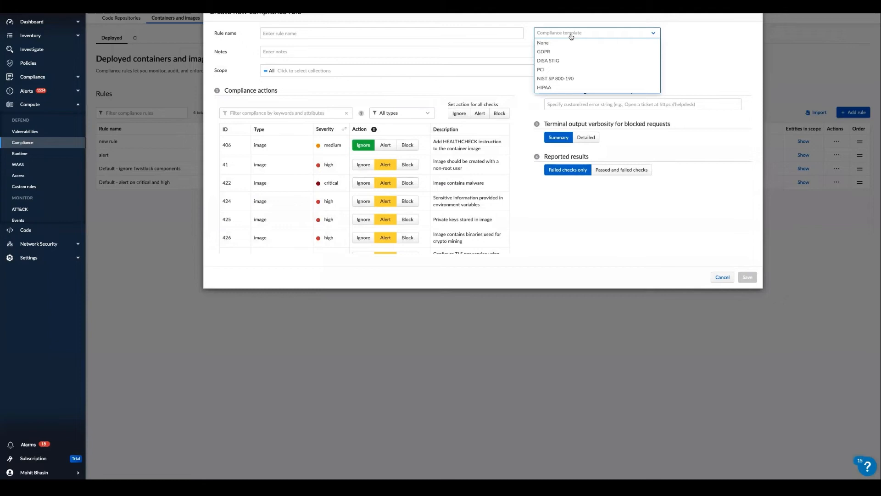
mouse_move(577, 69)
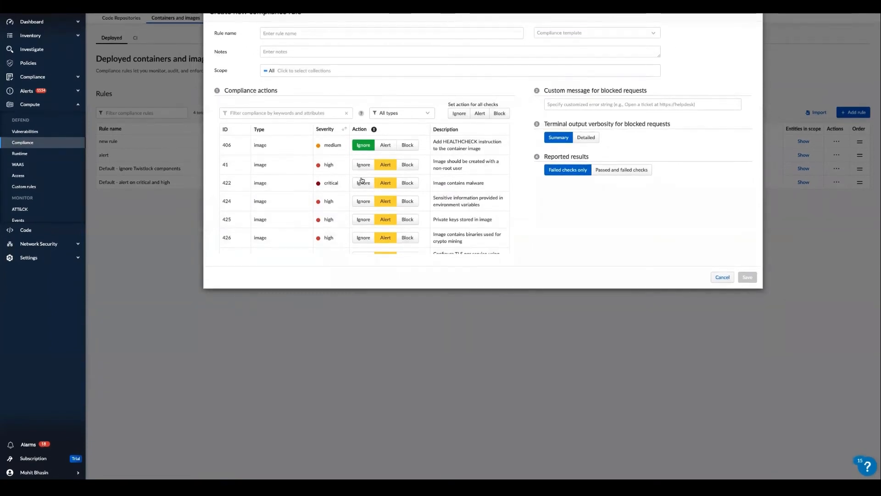
scroll(down, 3)
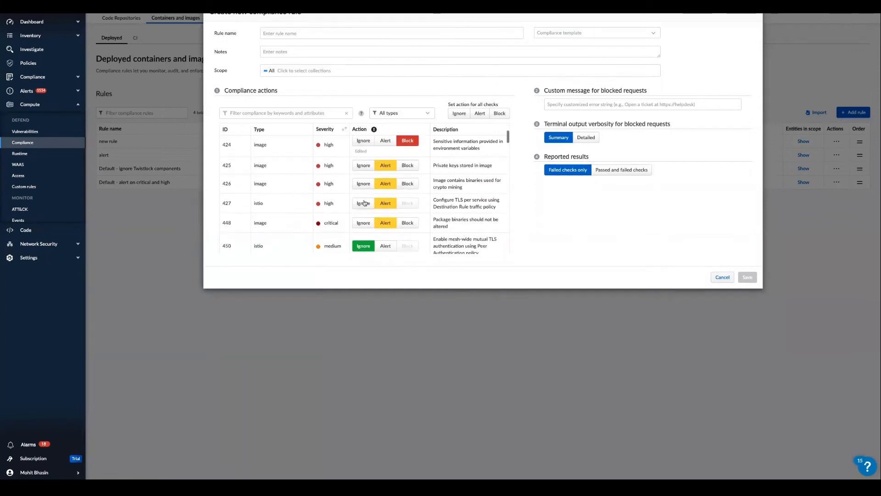
scroll(up, 3)
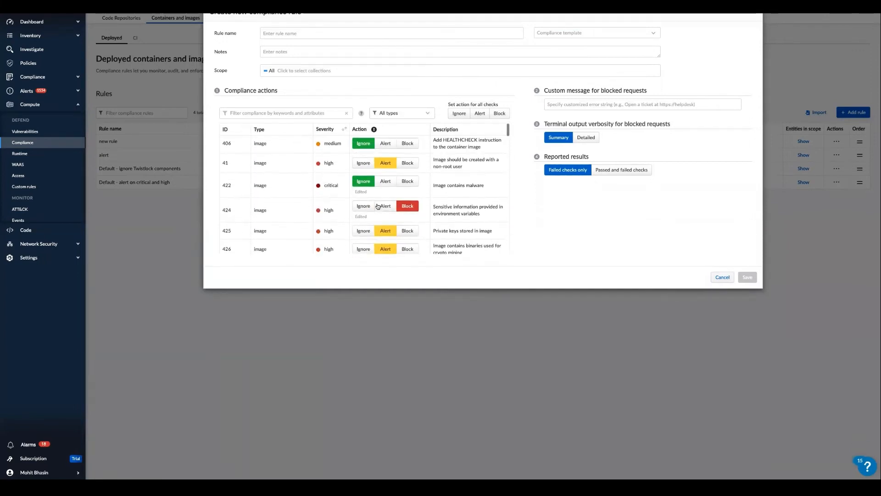
click(722, 276)
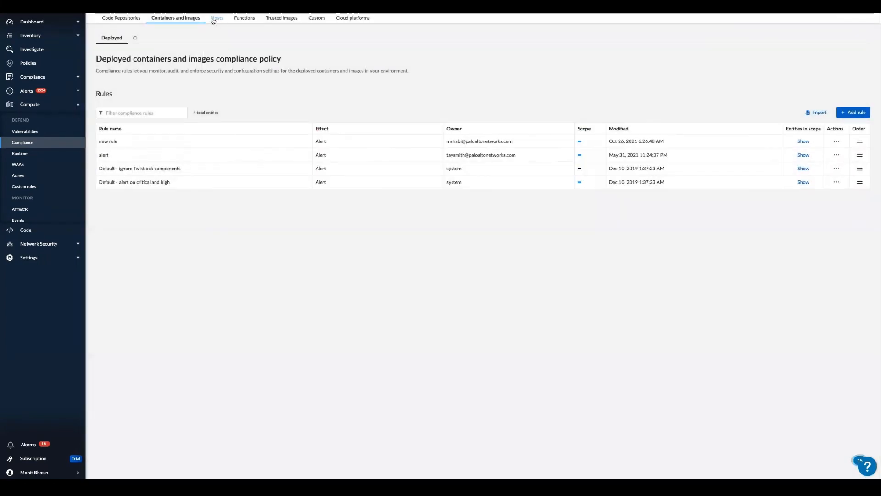
View the functions compliance policy, then the trusted images rules
click(244, 18)
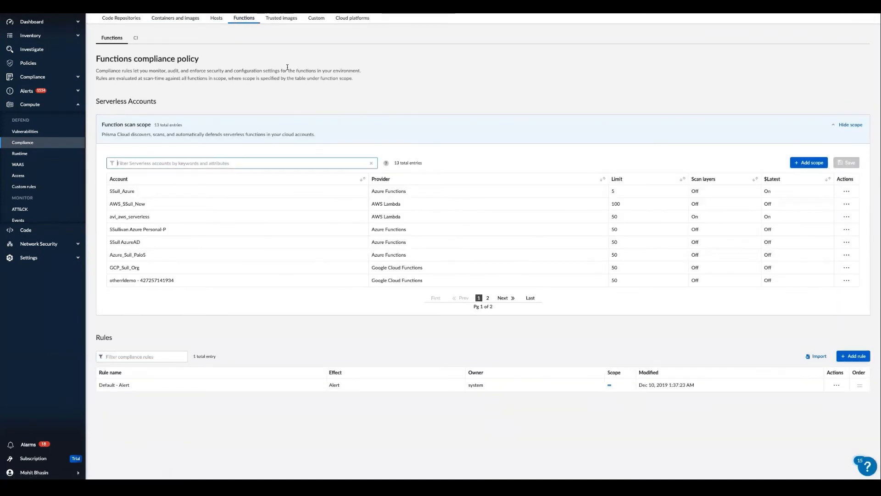
click(280, 17)
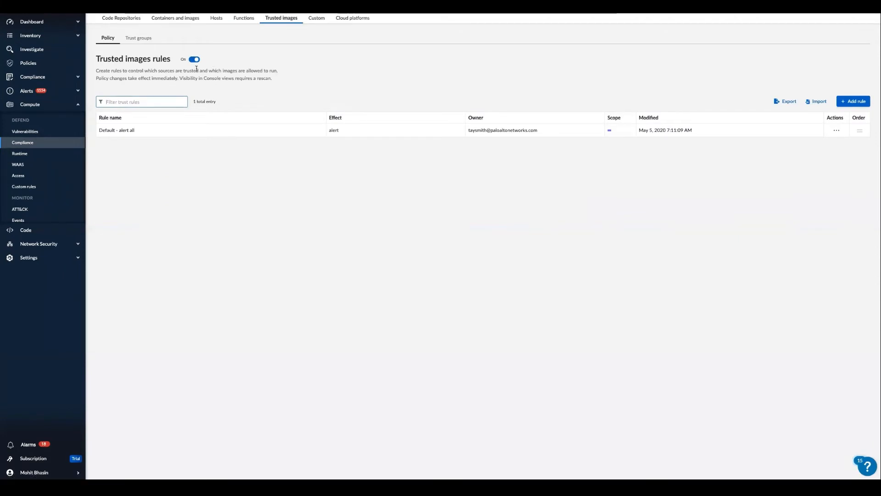
Start a new trusted images rule, view its scope collections and dismiss them unchanged
click(854, 101)
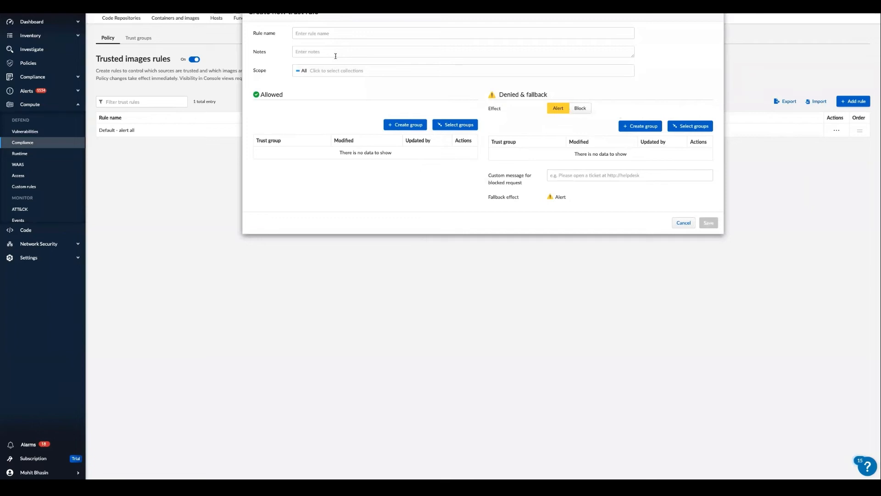
mouse_move(369, 118)
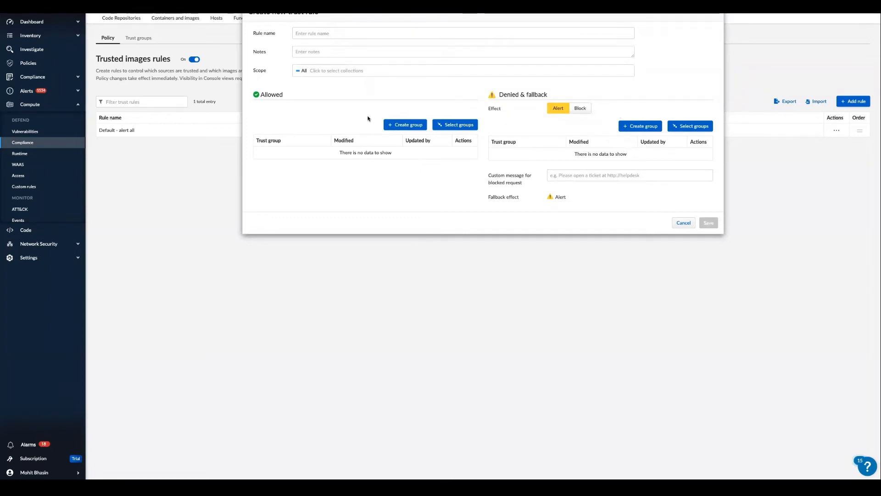
mouse_move(342, 74)
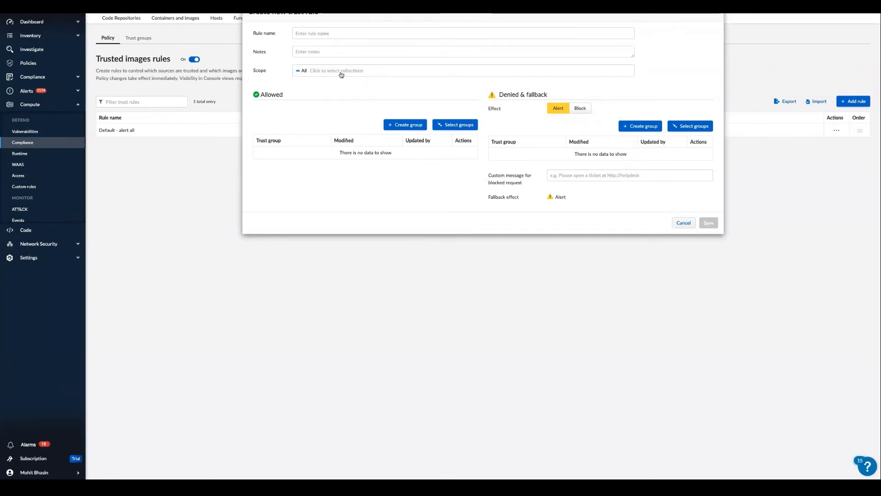
click(336, 70)
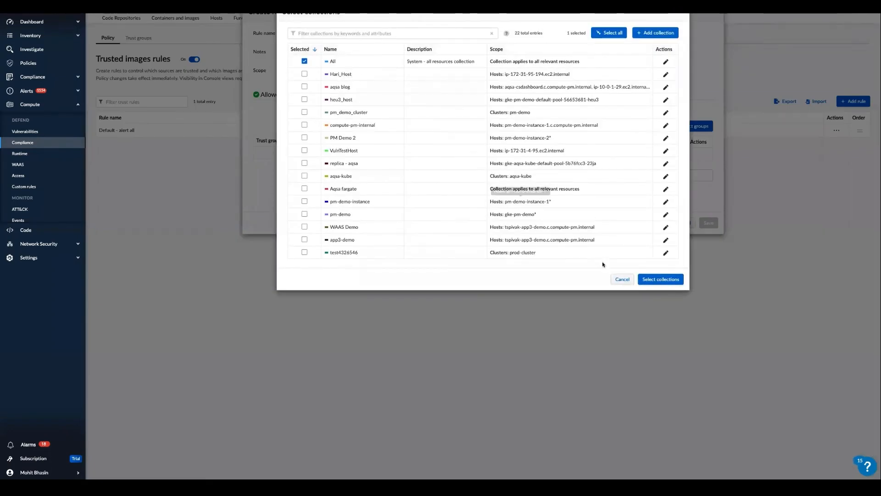
mouse_move(622, 279)
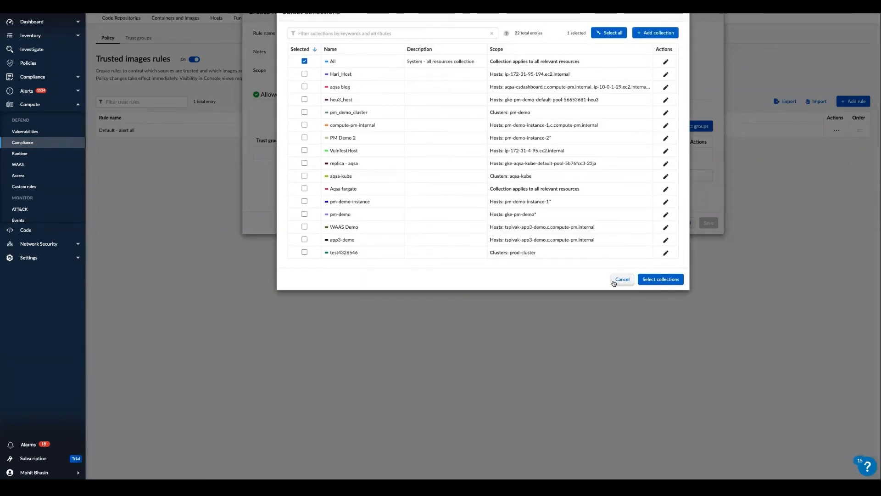
click(622, 279)
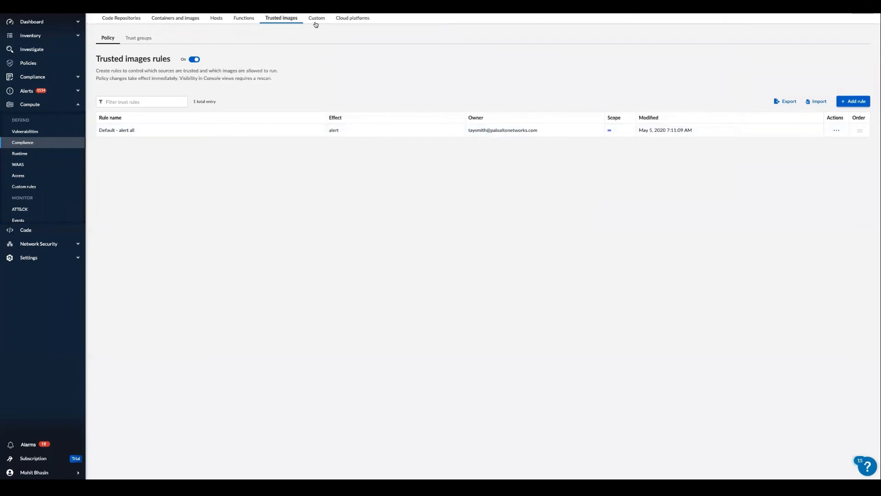
Start and discard a new custom compliance check, then go to the container runtime policy
click(316, 18)
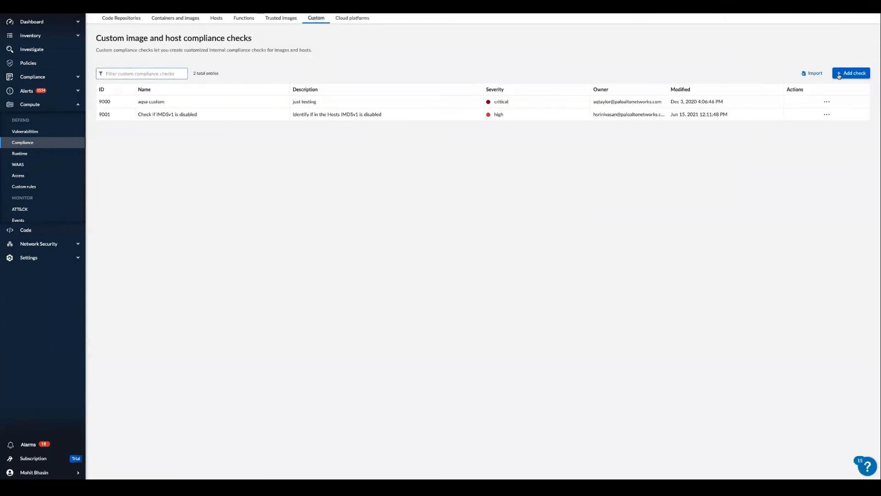
click(851, 74)
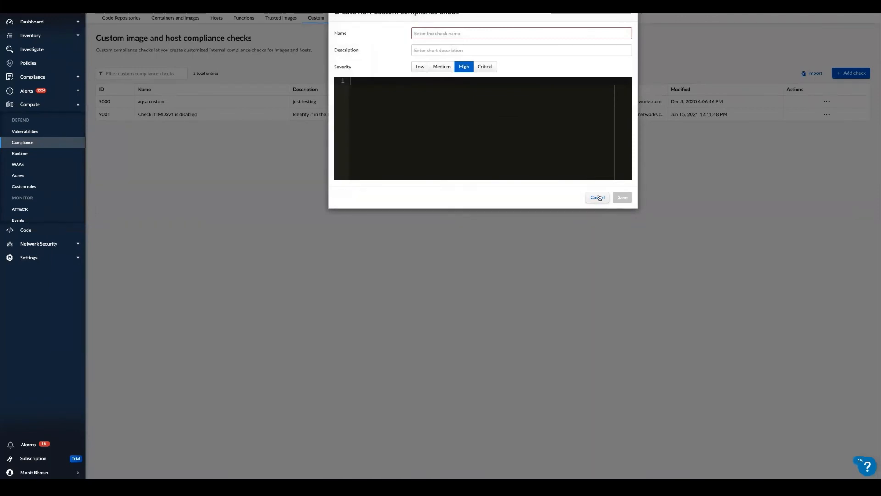
click(597, 198)
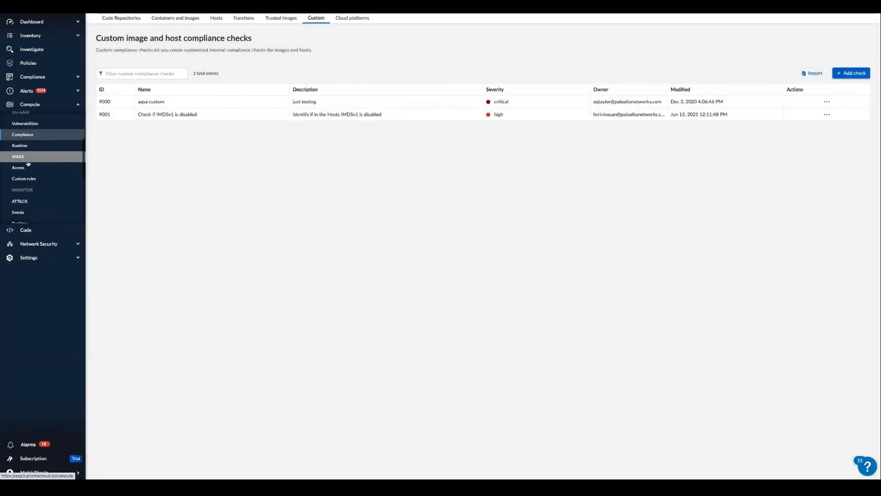
click(19, 146)
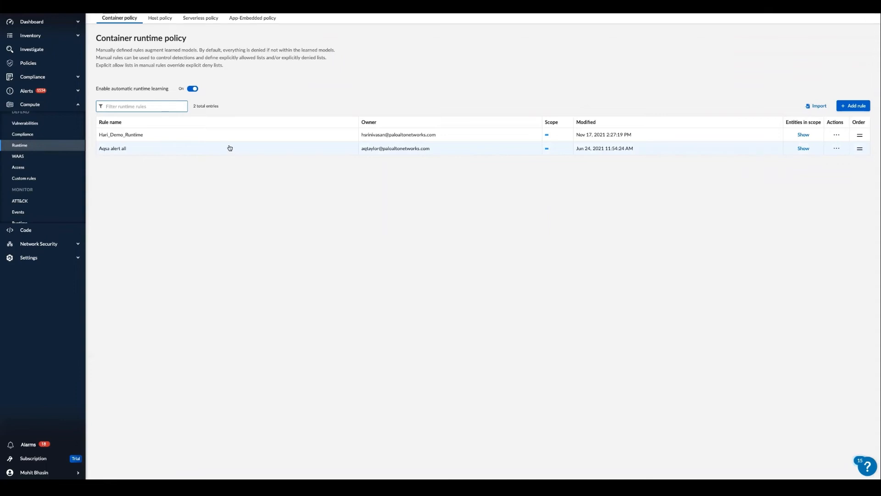
mouse_move(240, 135)
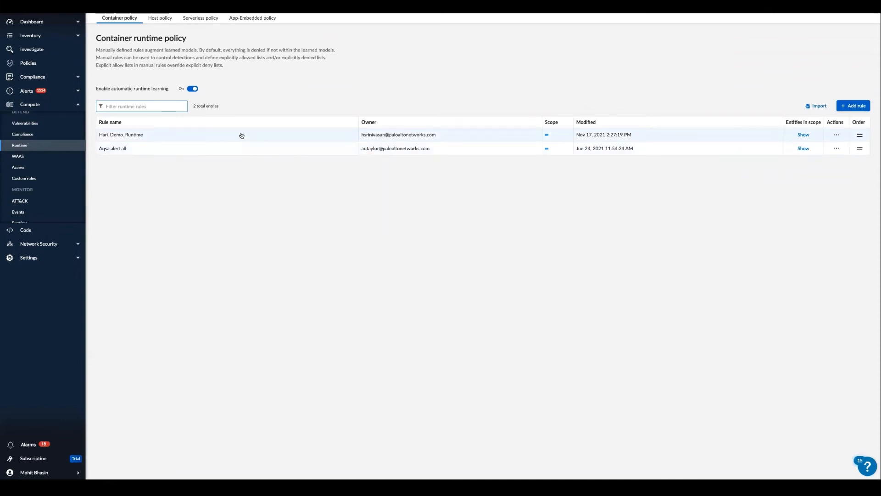
mouse_move(346, 160)
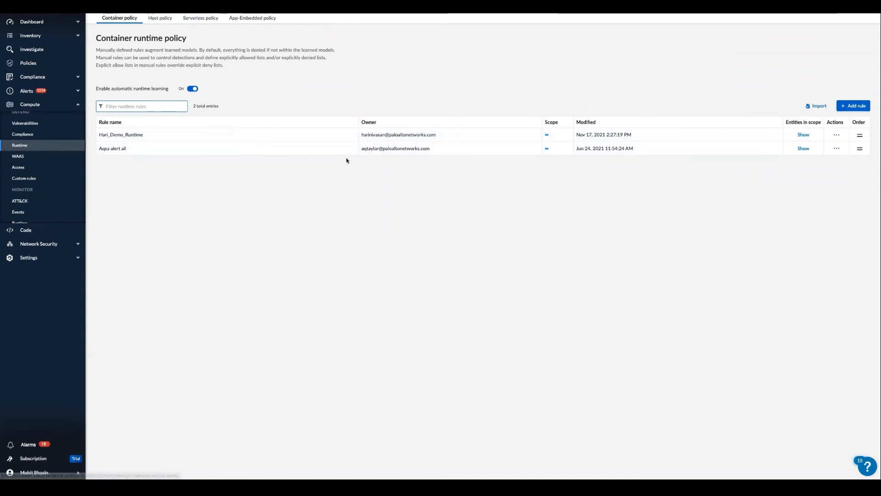
Open the Hari_Demo_Runtime rule for editing
click(121, 134)
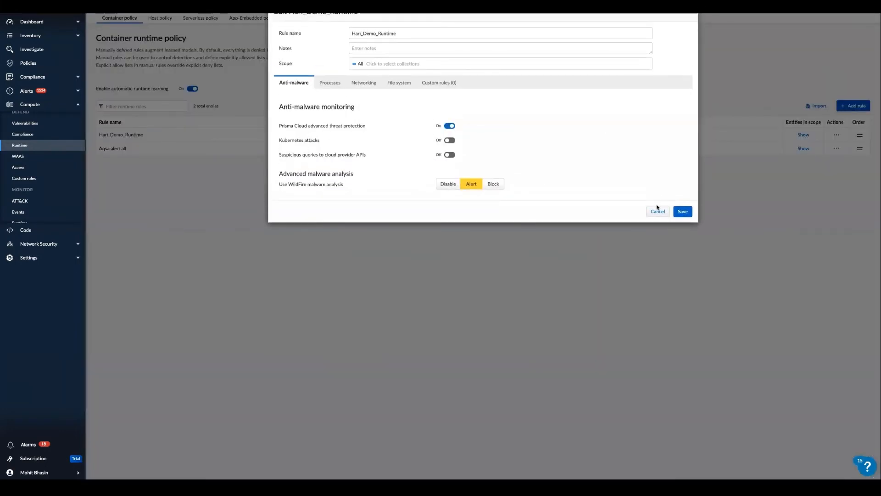
mouse_move(419, 100)
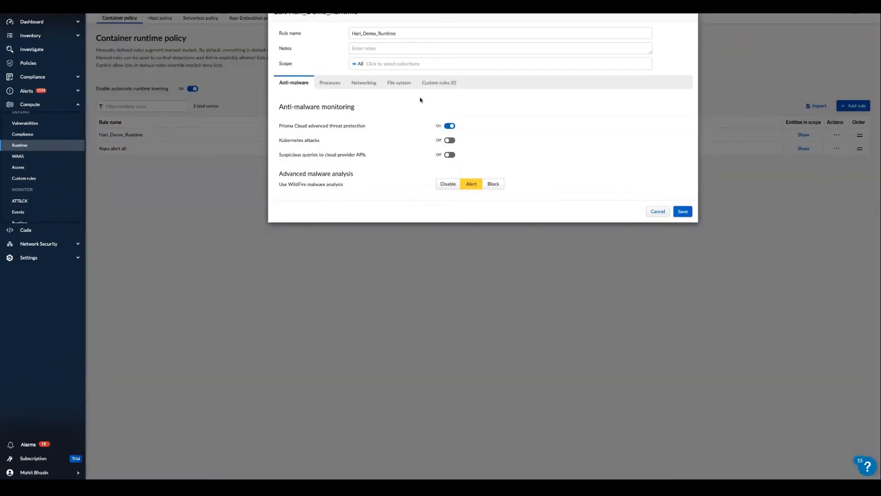
mouse_move(434, 163)
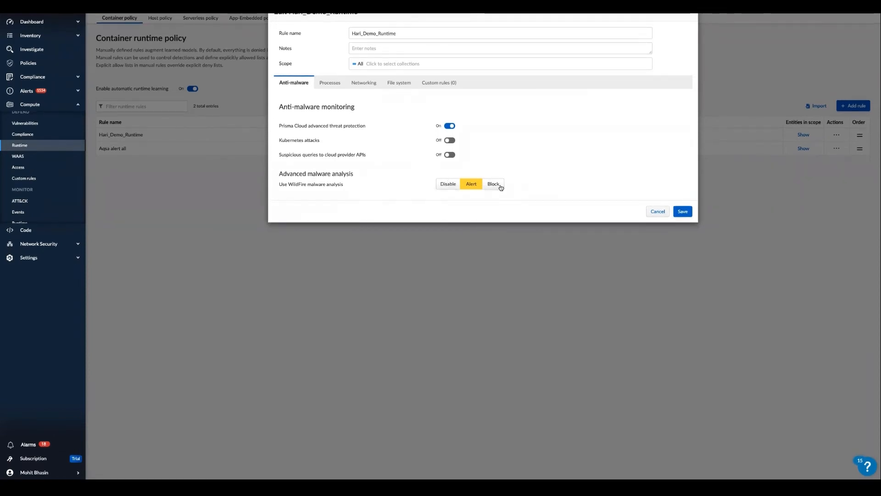
mouse_move(391, 134)
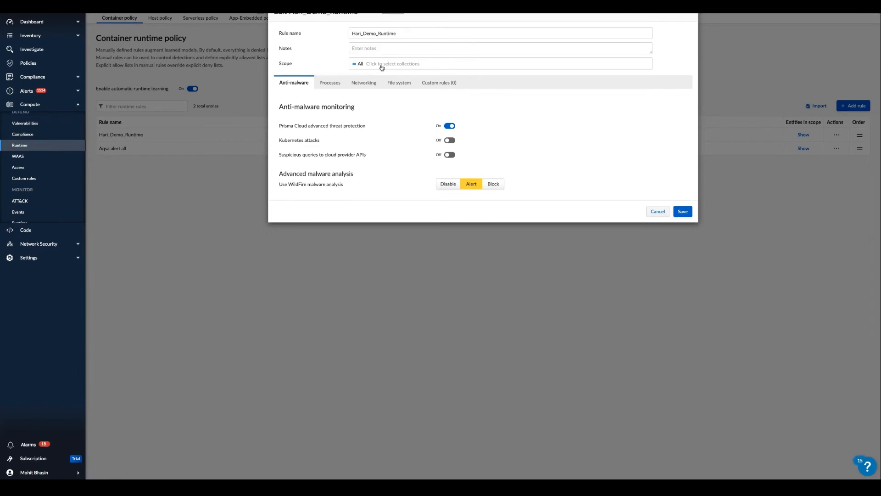
mouse_move(438, 118)
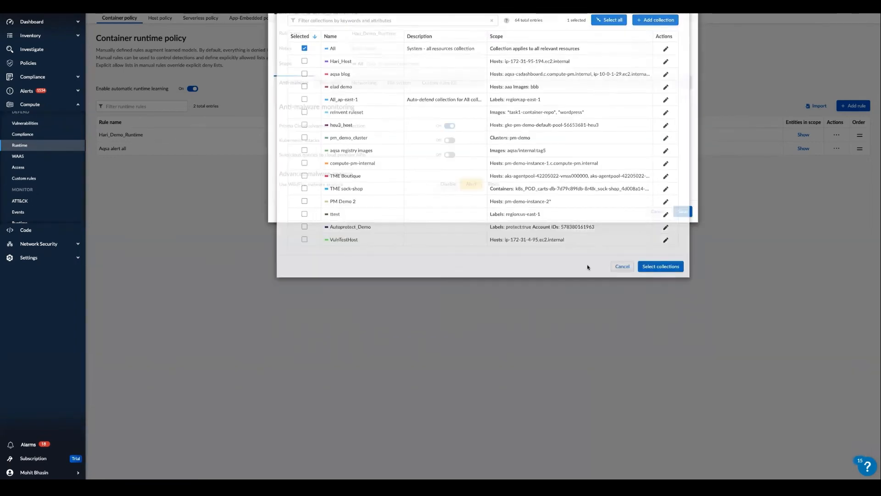
Review the rule's Processes, Networking and File system protection settings
click(622, 266)
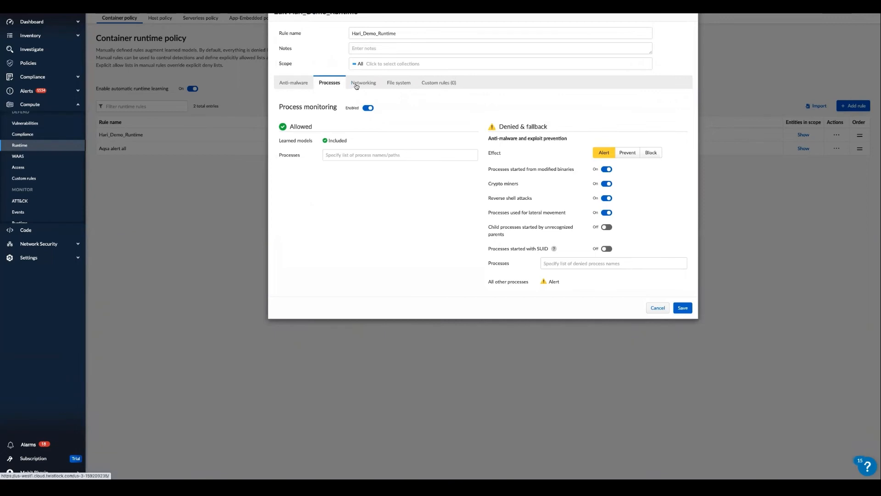
click(364, 82)
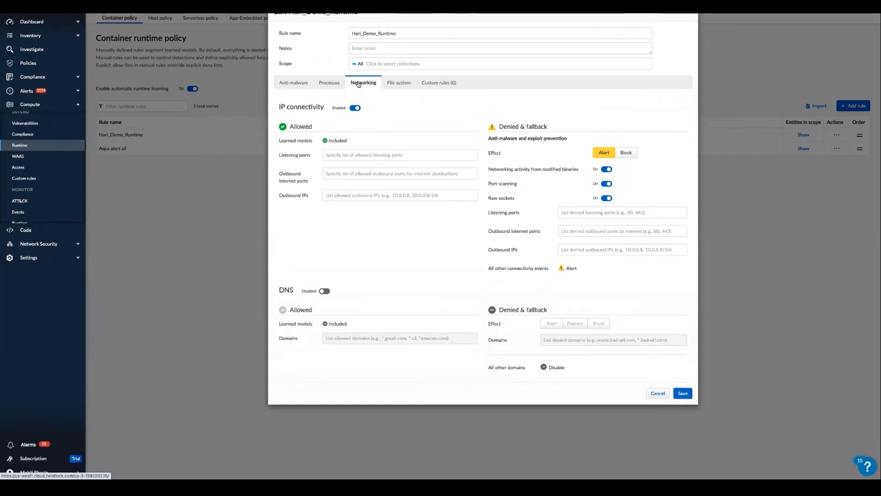
click(398, 83)
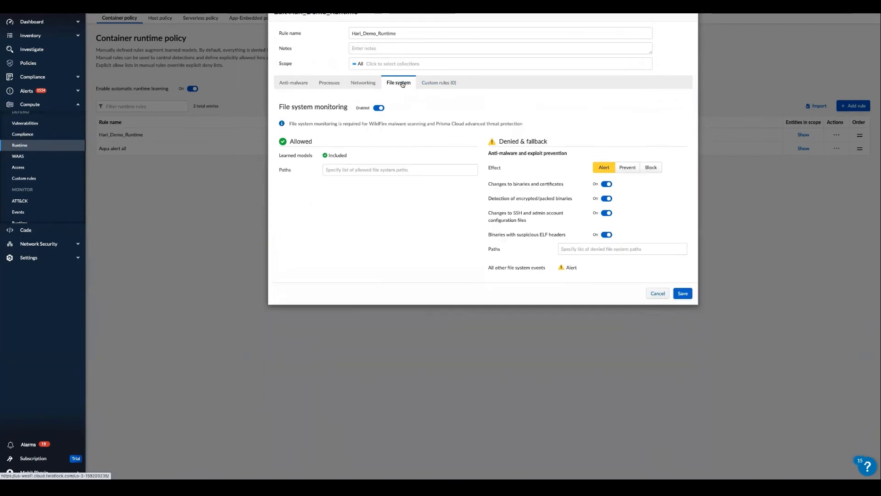
mouse_move(439, 82)
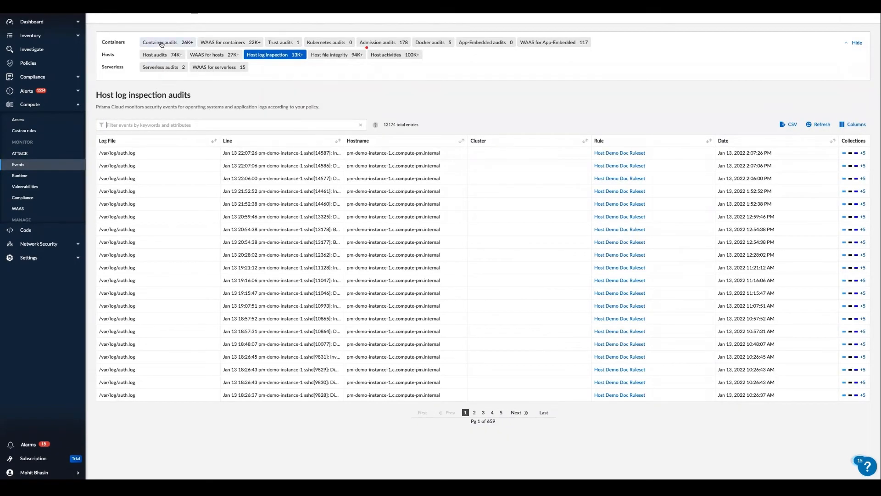
Show container audits, then switch to host audit events
click(160, 42)
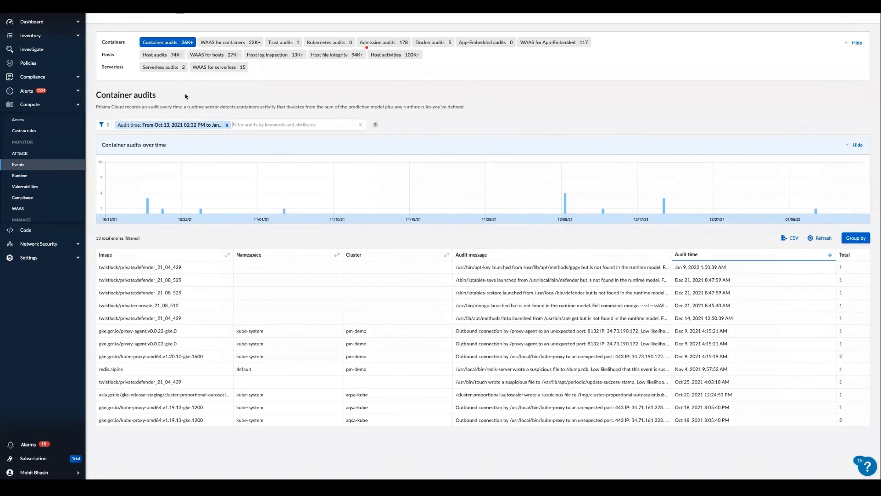
mouse_move(184, 80)
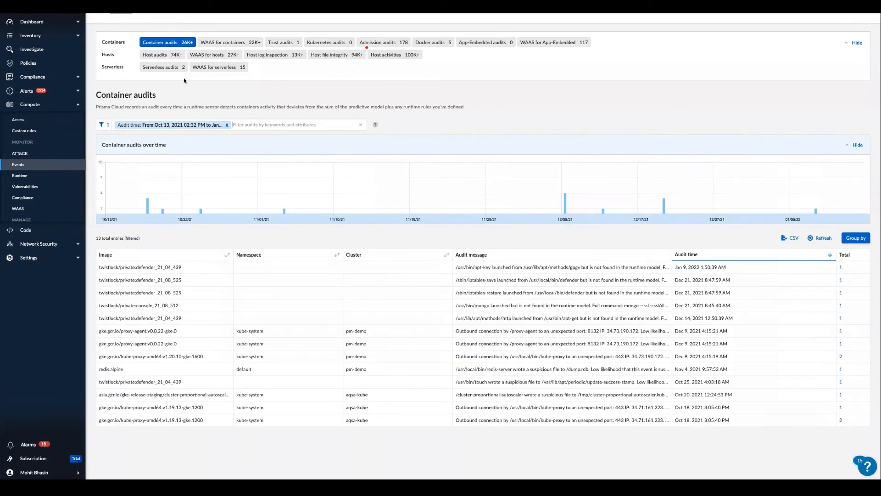
mouse_move(162, 55)
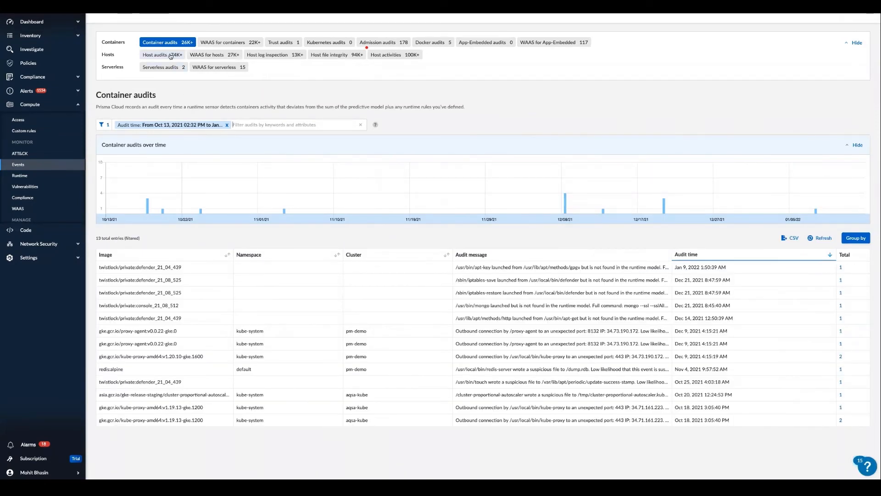
mouse_move(122, 71)
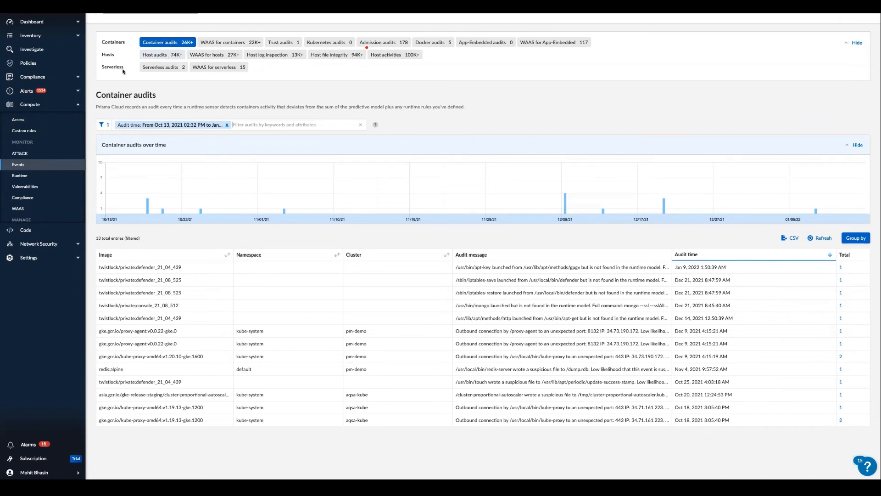
mouse_move(134, 79)
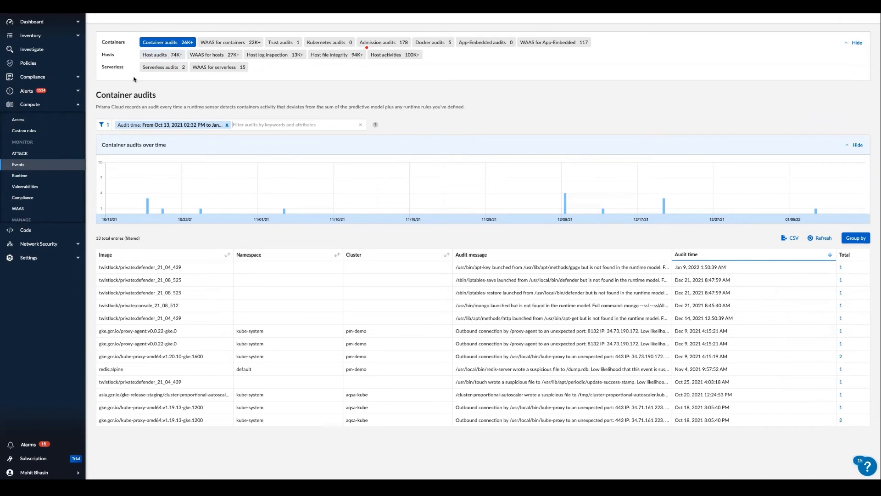
mouse_move(290, 48)
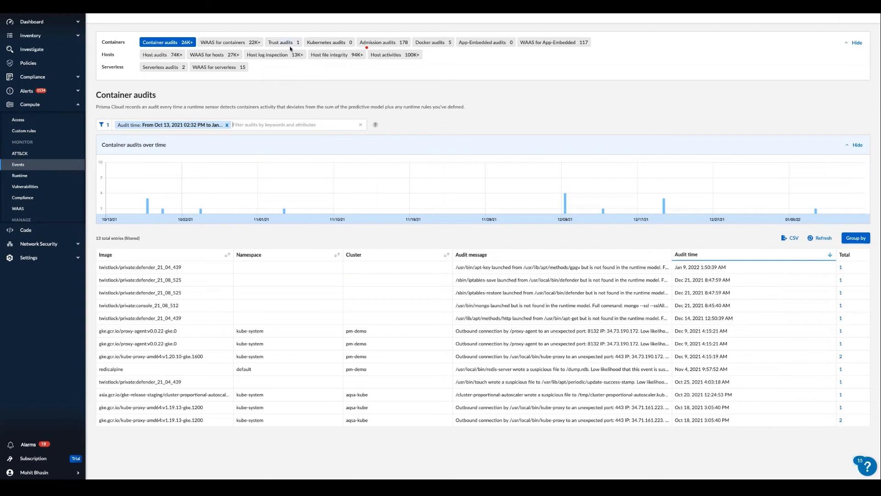
mouse_move(171, 64)
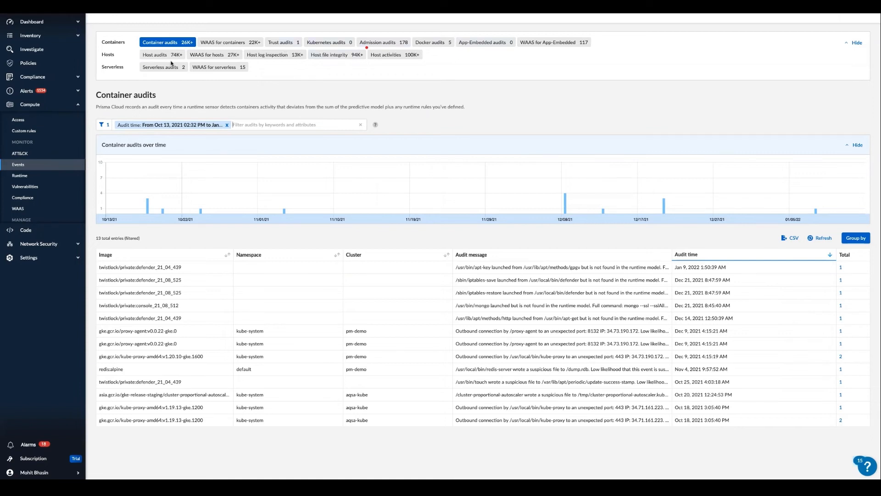
click(162, 54)
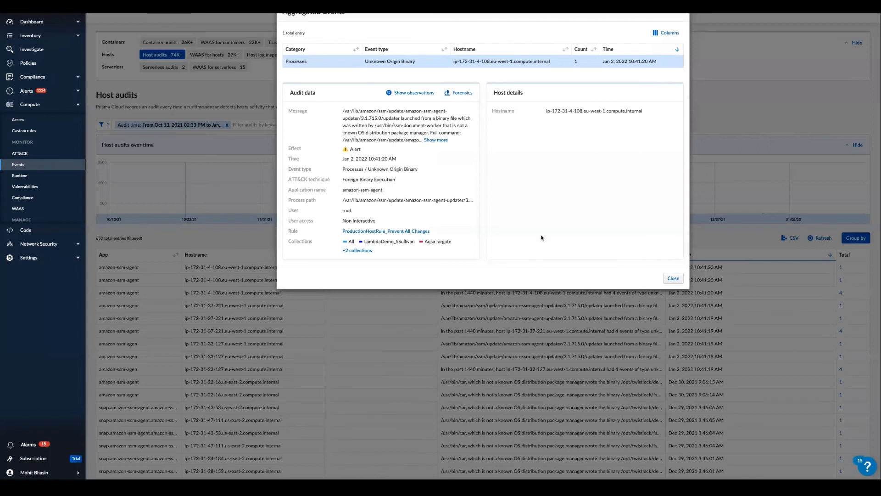
mouse_move(383, 166)
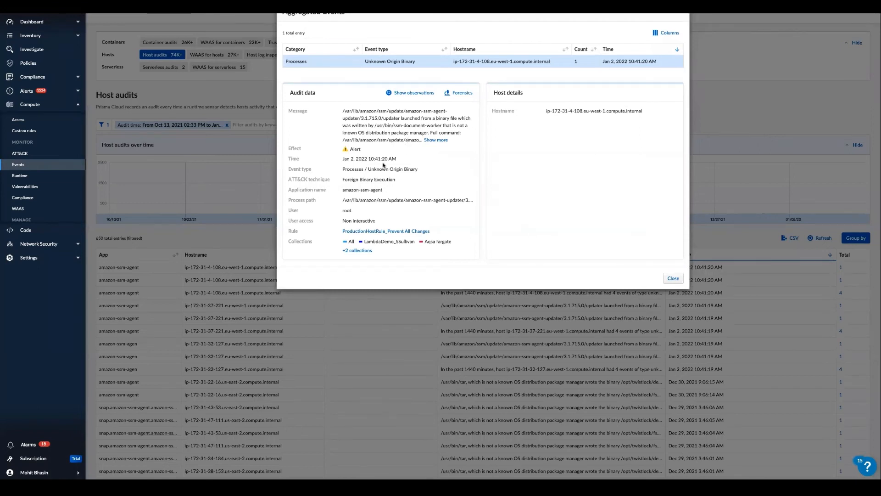
mouse_move(397, 186)
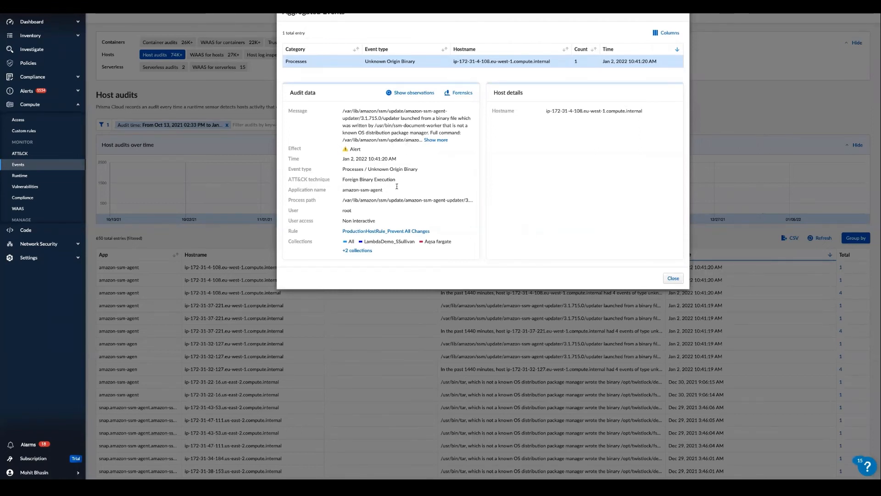
click(673, 278)
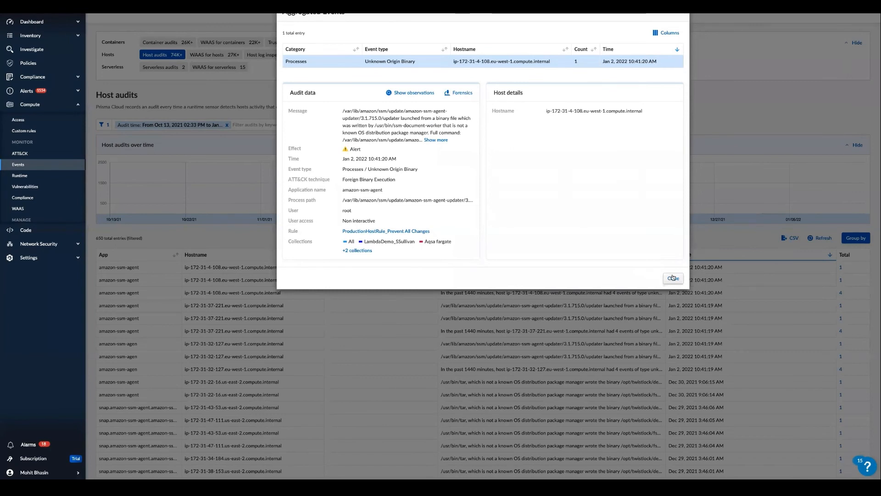
click(673, 277)
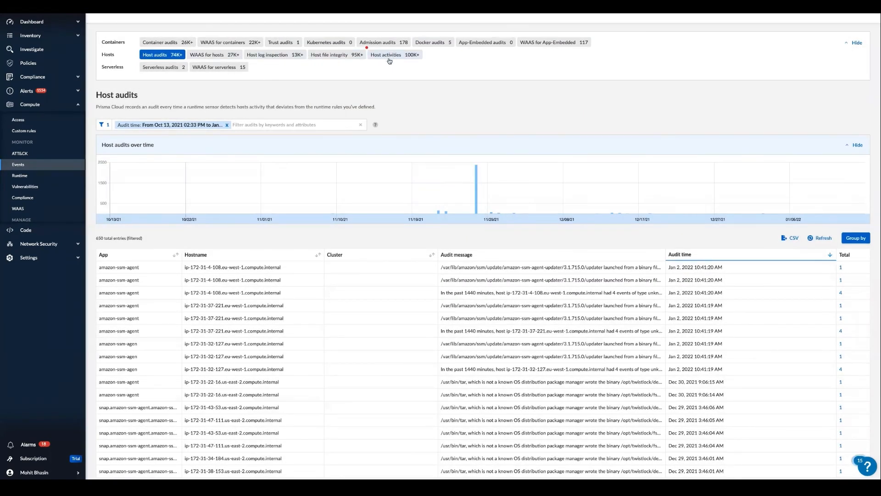
click(20, 177)
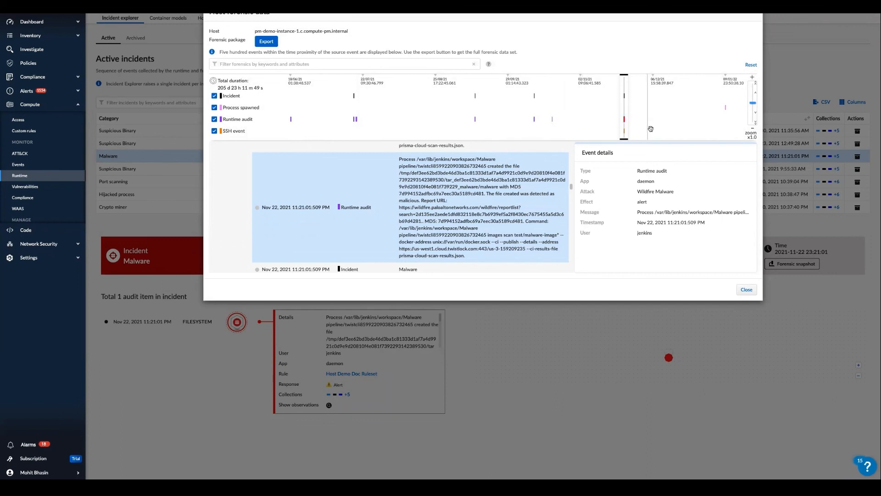
scroll(down, 3)
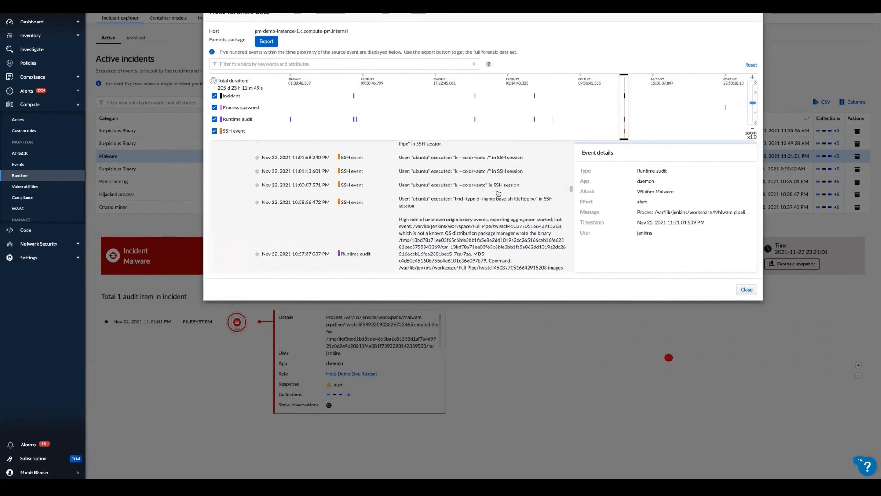
scroll(down, 3)
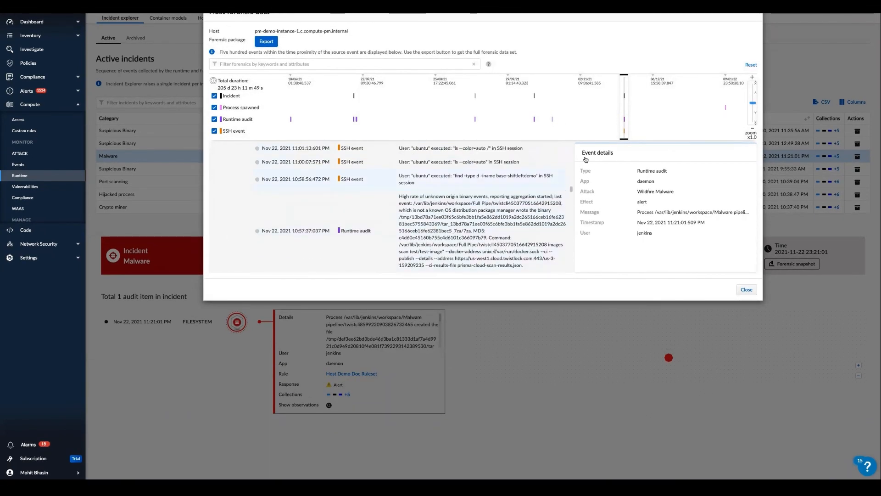
scroll(up, 3)
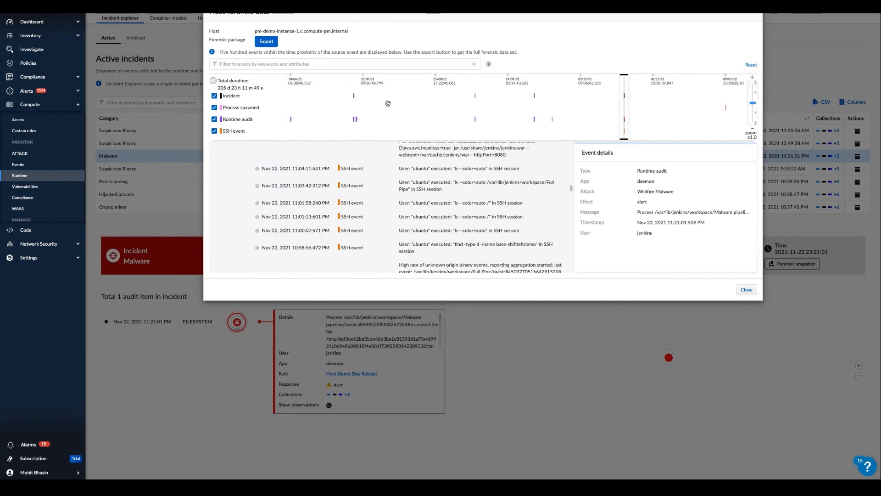
mouse_move(728, 291)
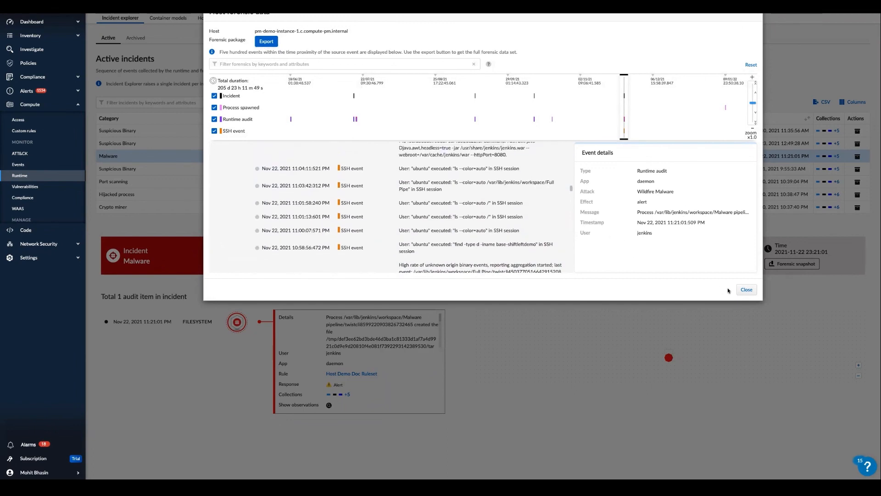
click(745, 289)
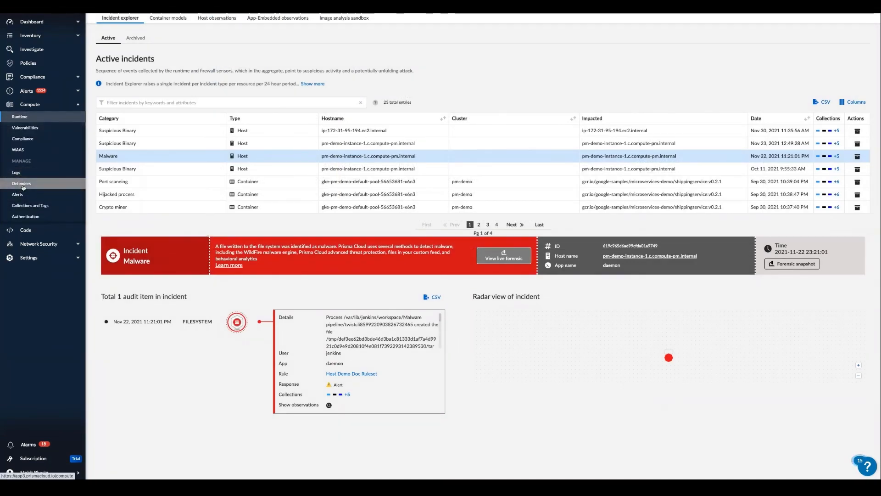
View deployed Defenders, then the host and serverless auto-defend deployment rules
click(21, 184)
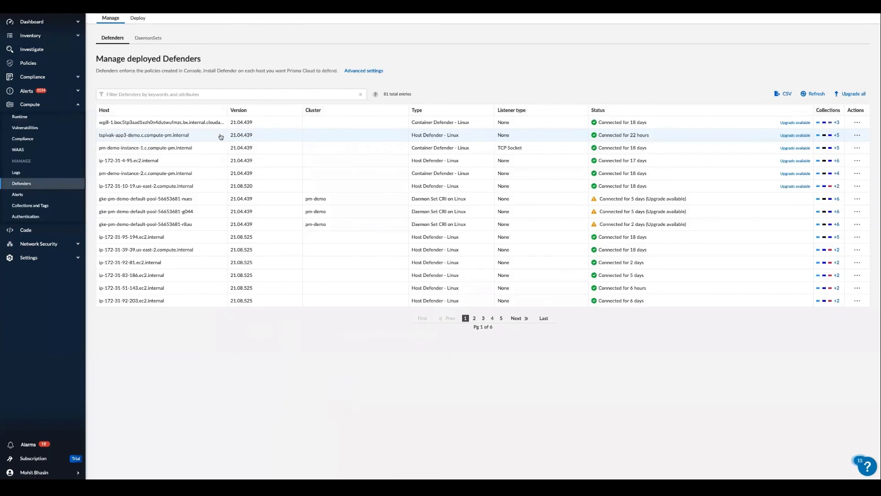
mouse_move(136, 17)
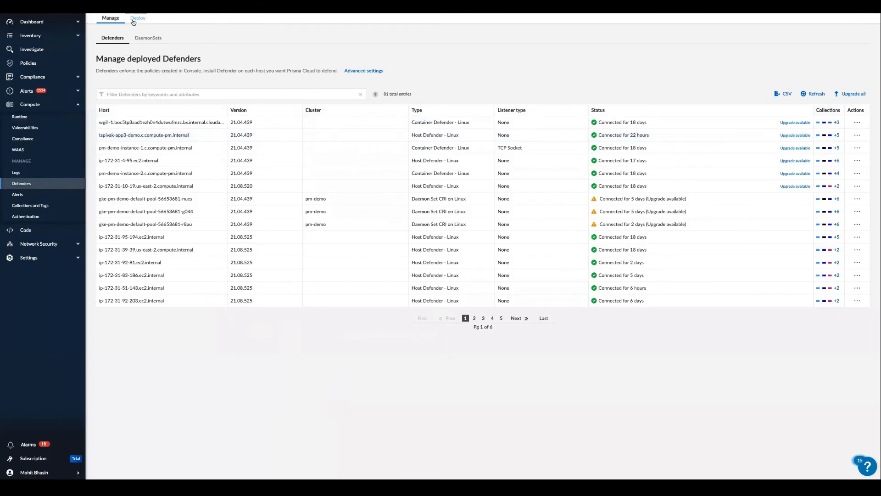
click(137, 17)
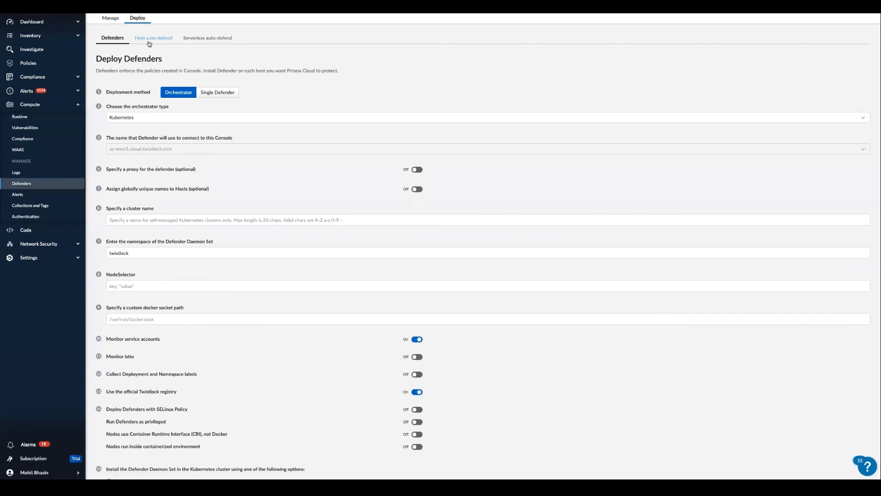
click(154, 38)
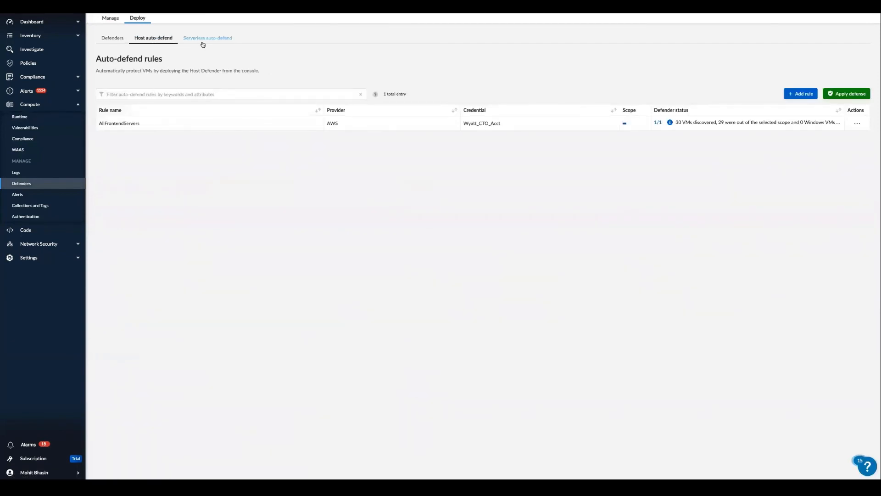
click(207, 38)
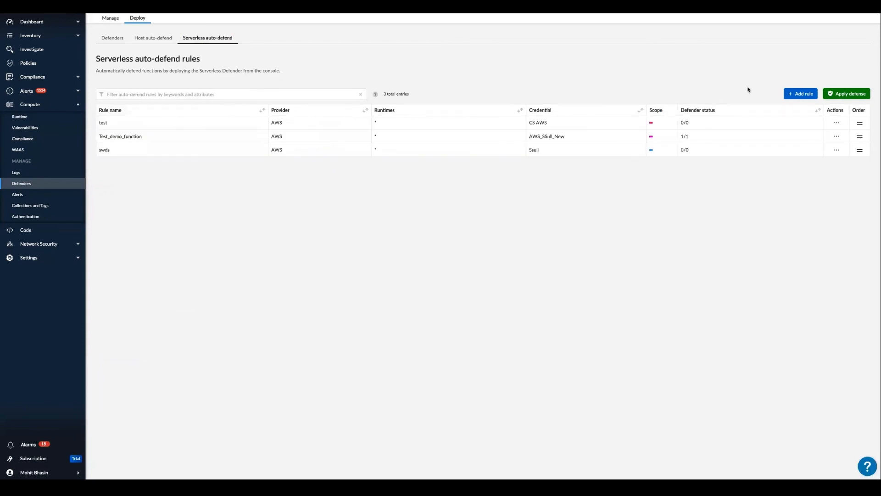
click(801, 94)
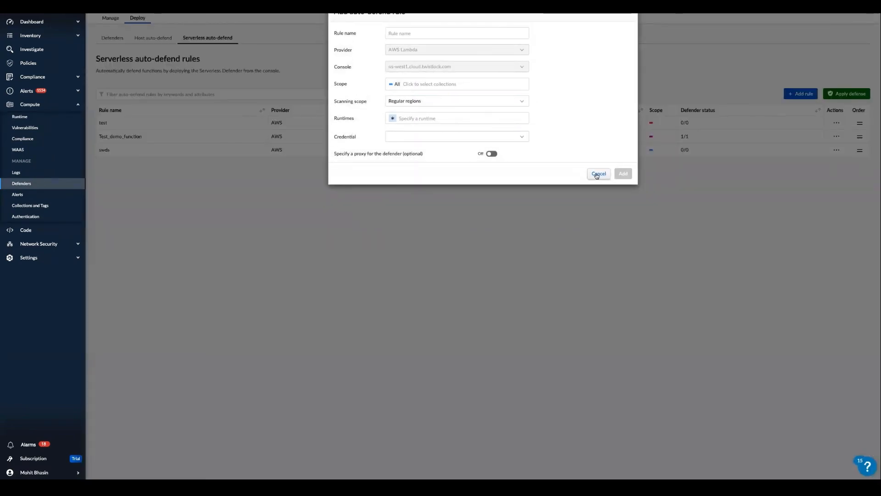
click(598, 173)
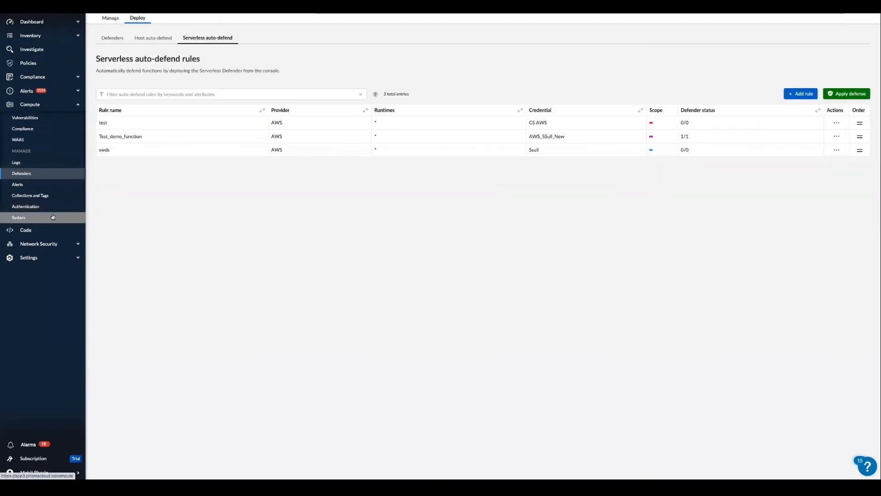
View the System settings' WildFire and custom feeds pages with the empty IP reputation list
click(18, 217)
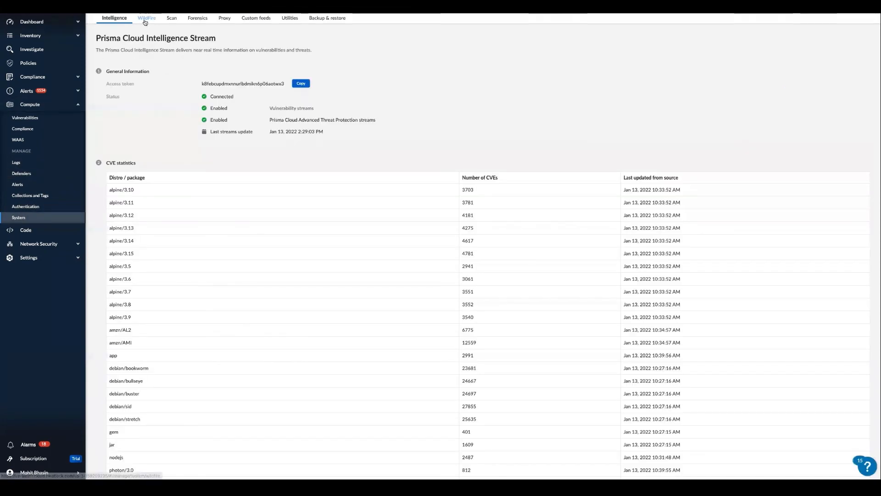
click(147, 18)
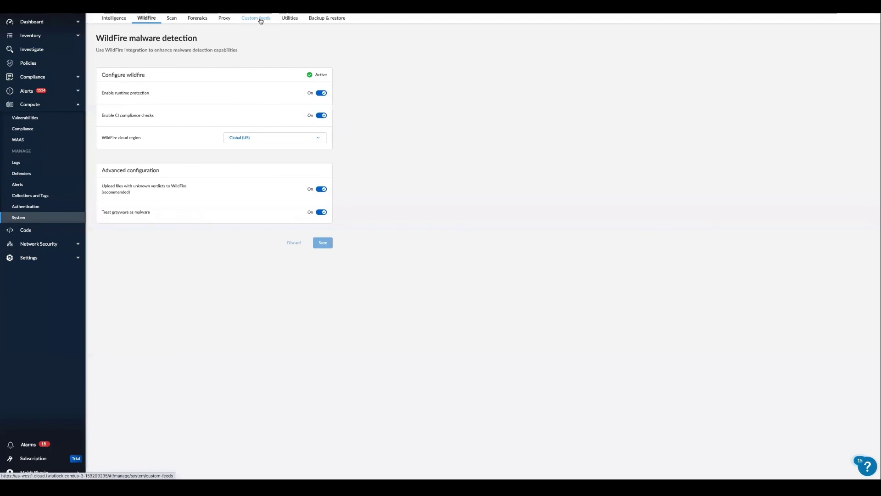
click(255, 17)
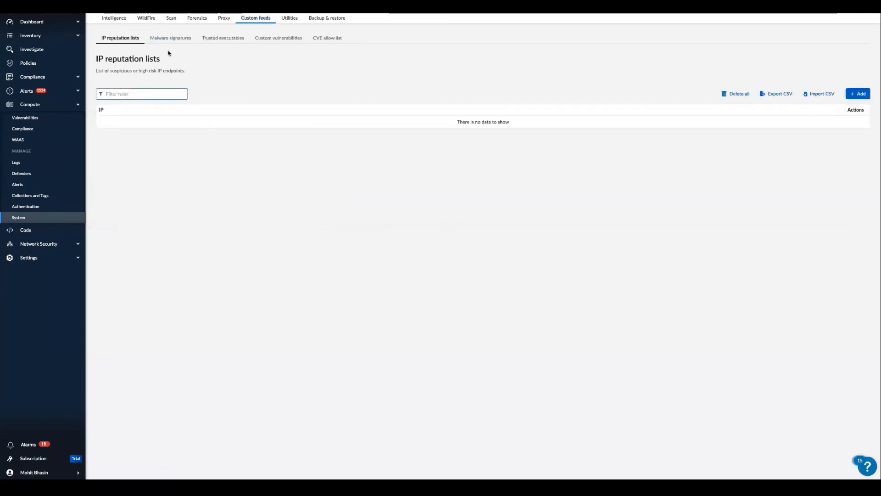
mouse_move(172, 59)
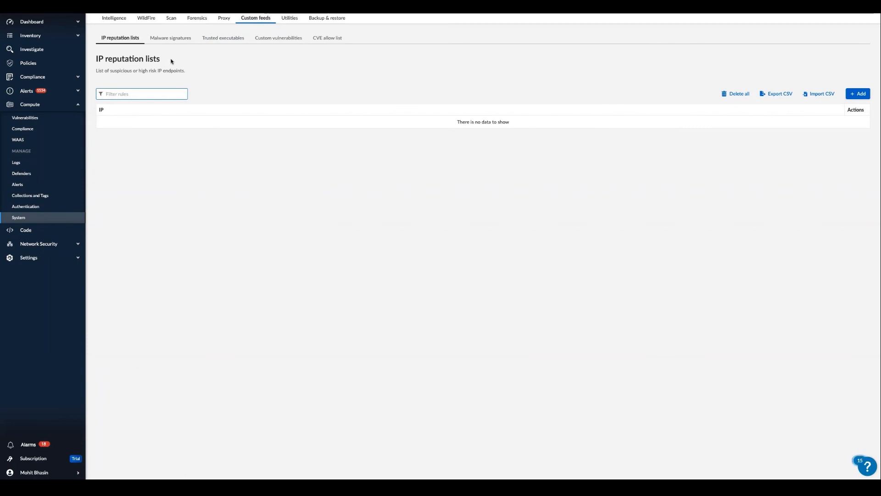
mouse_move(25, 206)
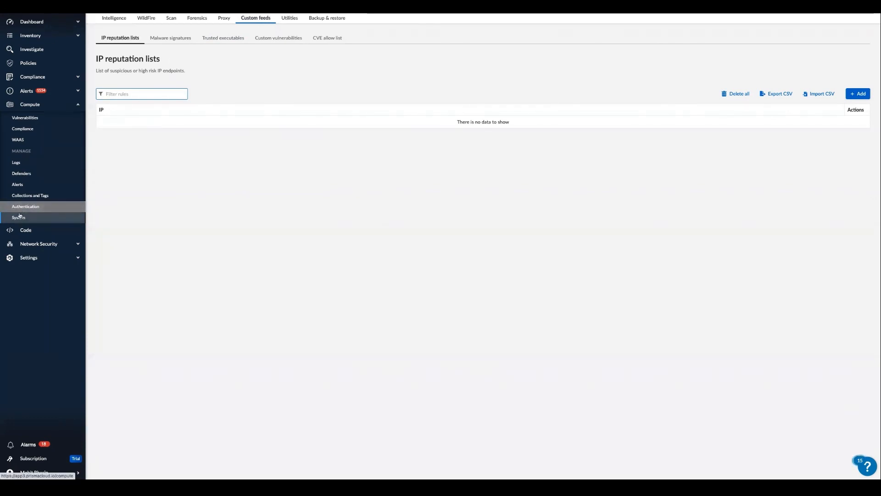
mouse_move(57, 207)
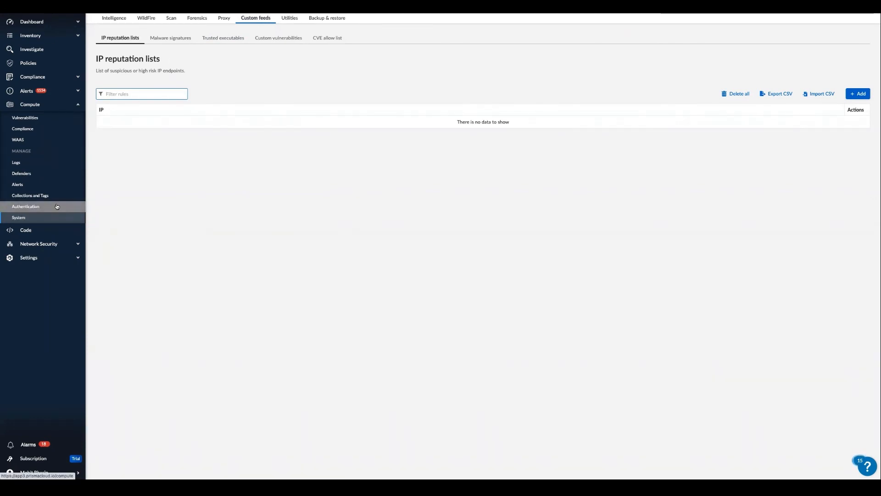